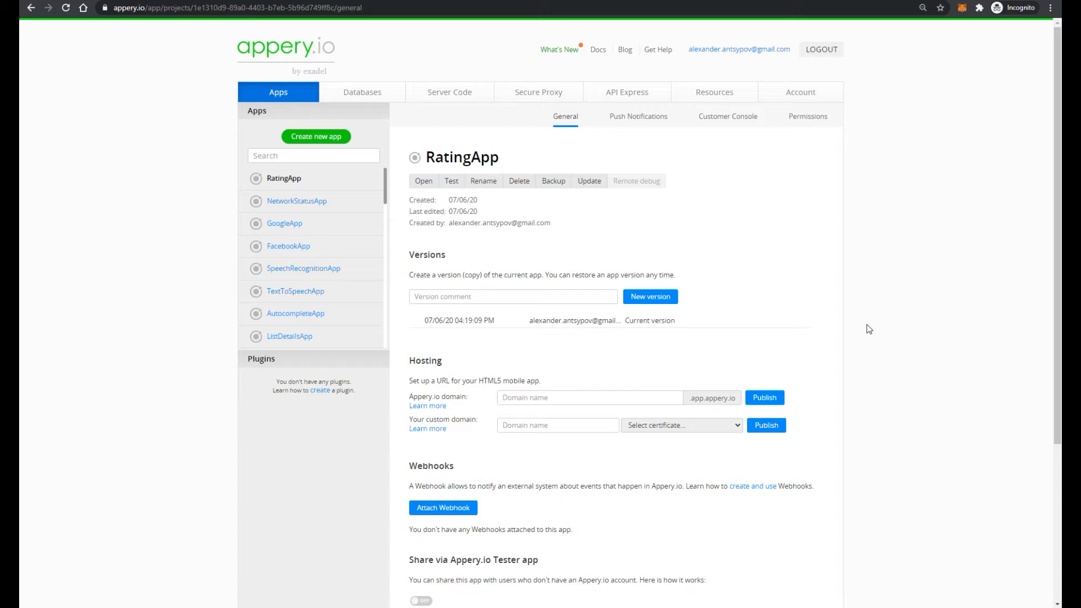
{"action": "mouse_move", "coordinate": [888, 162]}
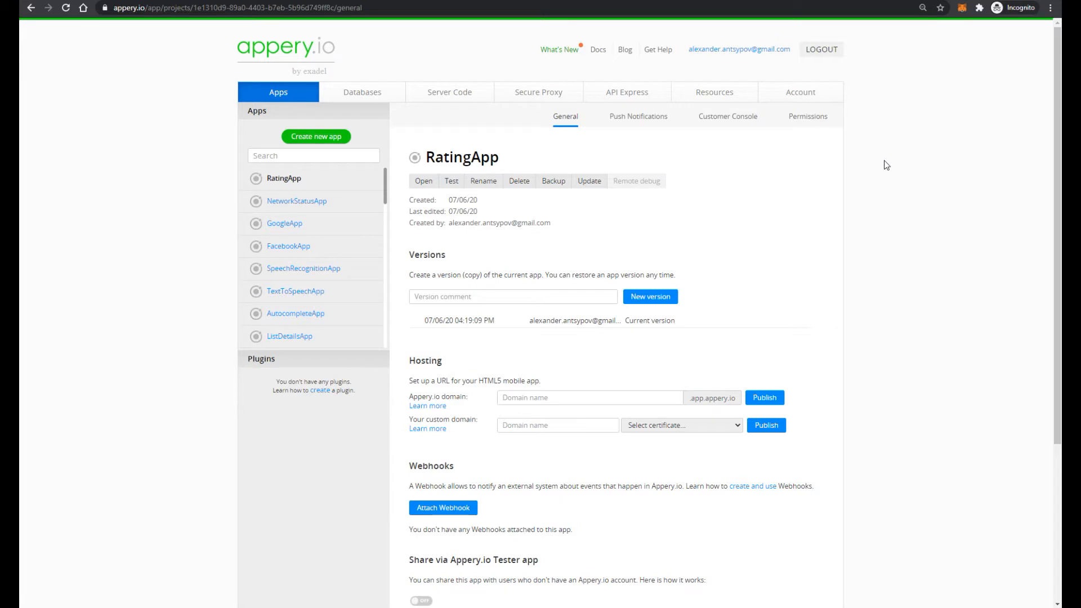
{"action": "mouse_move", "coordinate": [896, 159]}
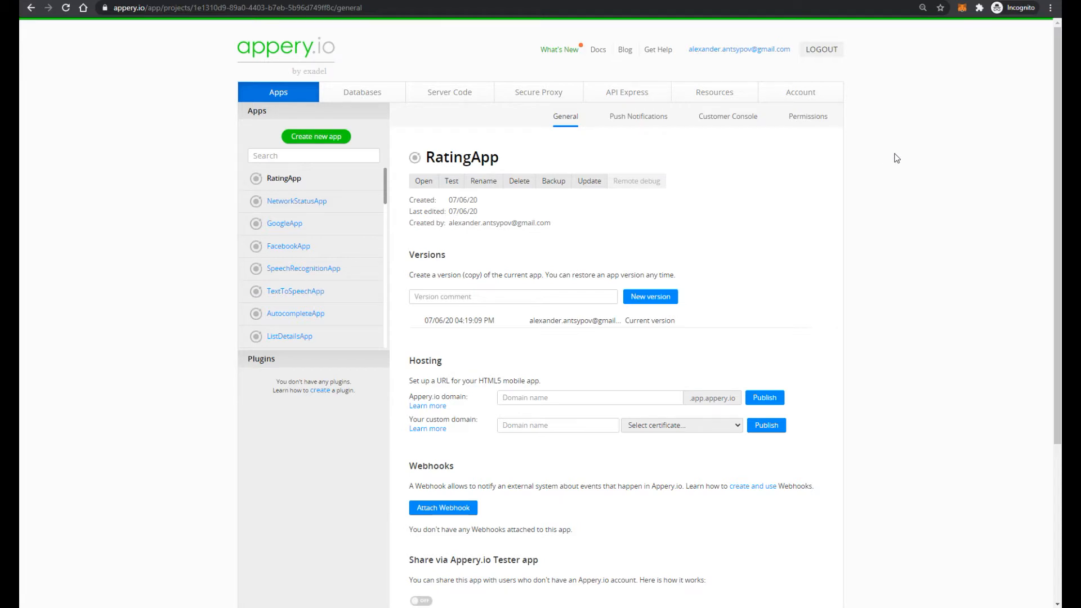
{"action": "mouse_move", "coordinate": [275, 117]}
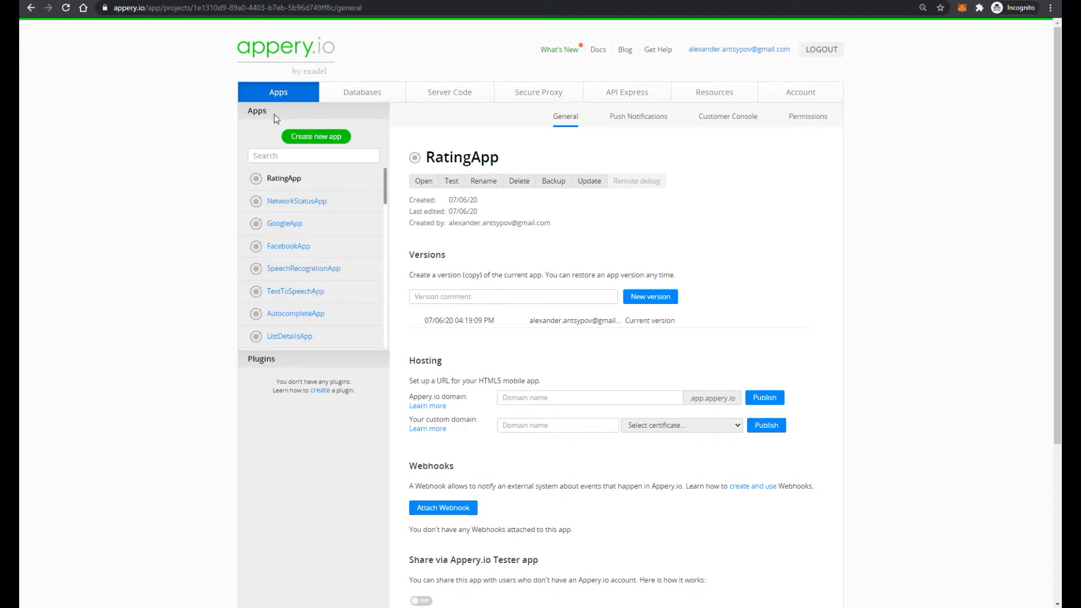
Create a new Ionic 4 Blank app named UploadPhotoApp.
{"action": "left_click", "coordinate": [315, 136]}
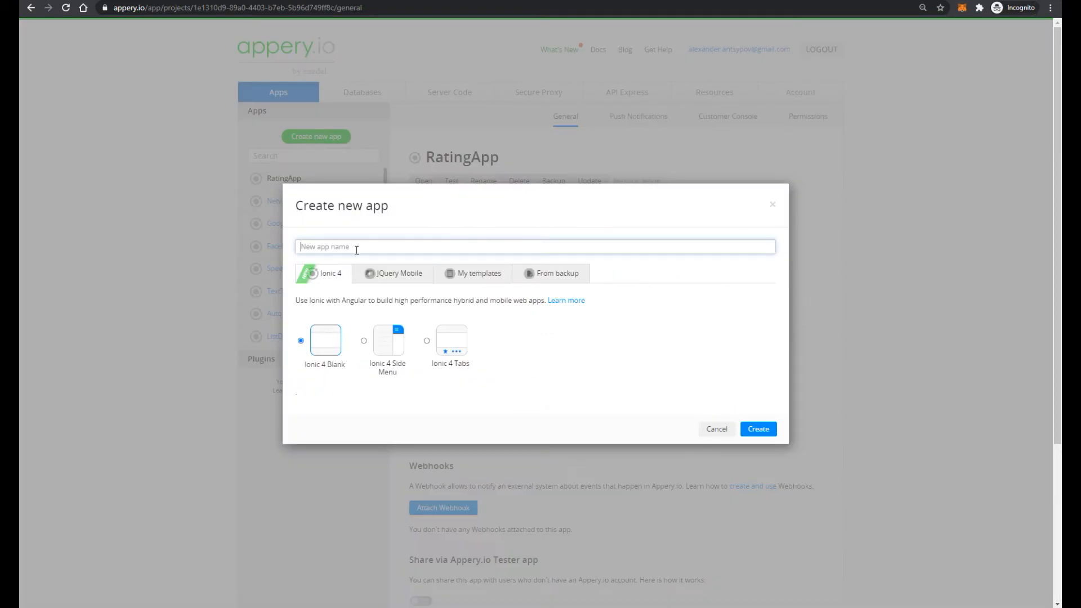
{"action": "type", "text": "UploadPhotoApp"}
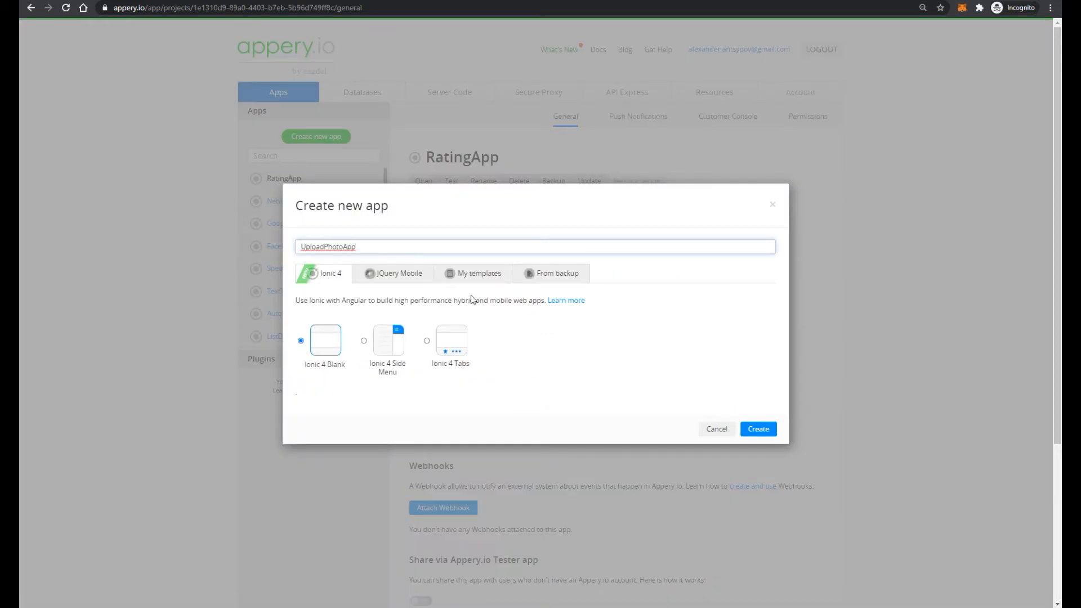
{"action": "left_click", "coordinate": [758, 428]}
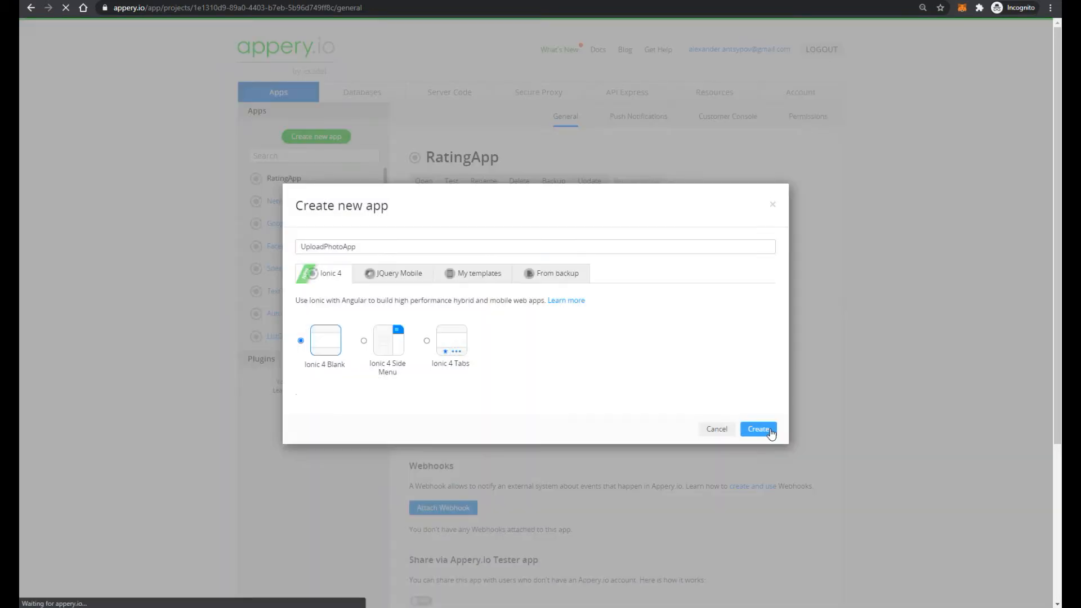
{"action": "left_click", "coordinate": [757, 428]}
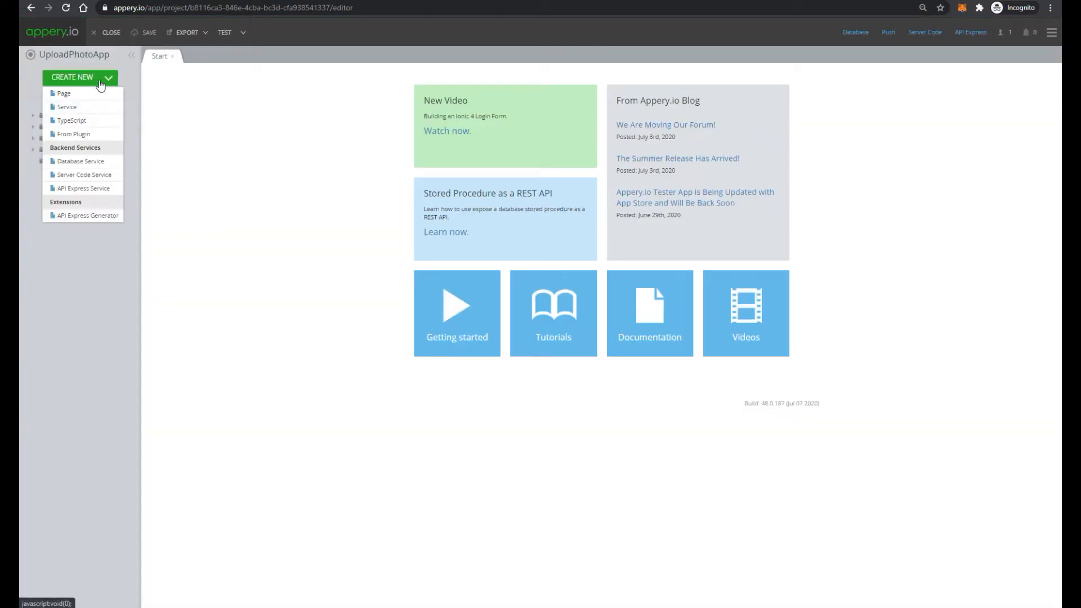
Open the plugin catalog and filter its list by typing 'u'.
{"action": "left_click", "coordinate": [74, 134]}
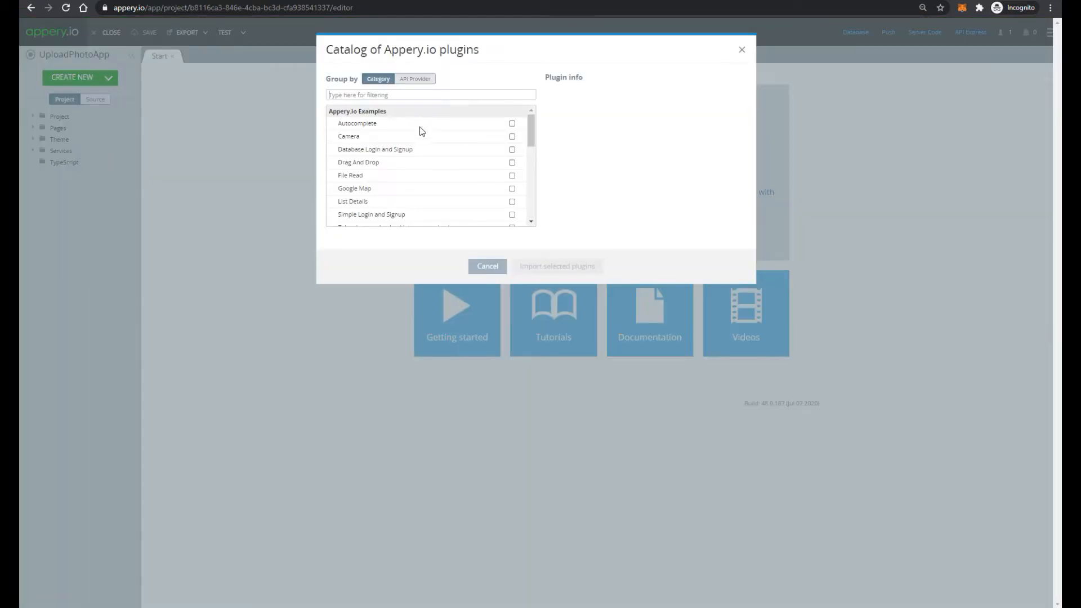
{"action": "type", "text": "u"}
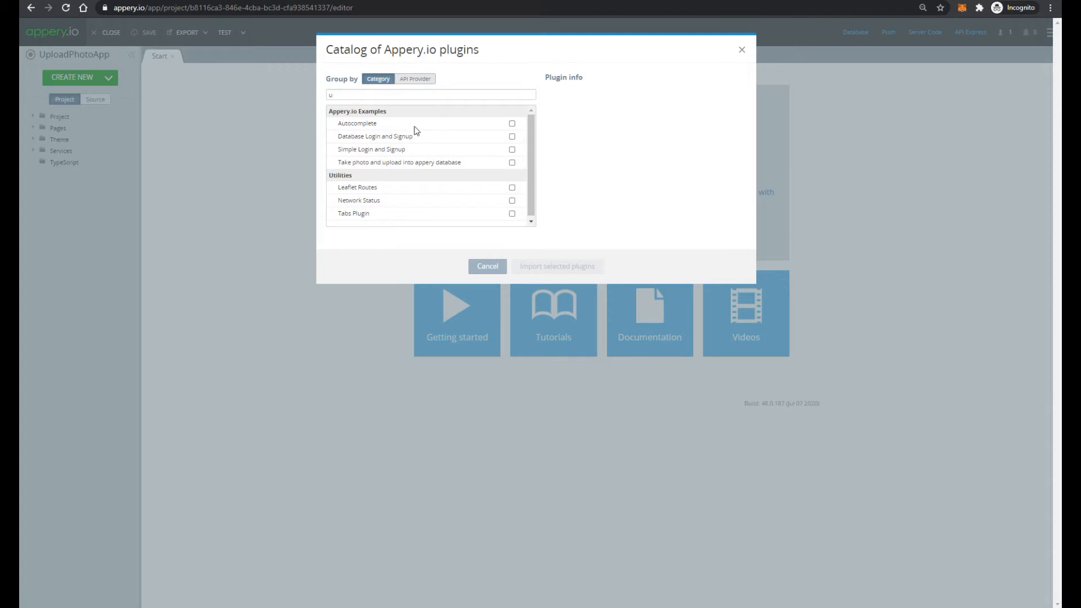
{"action": "mouse_move", "coordinate": [356, 161]}
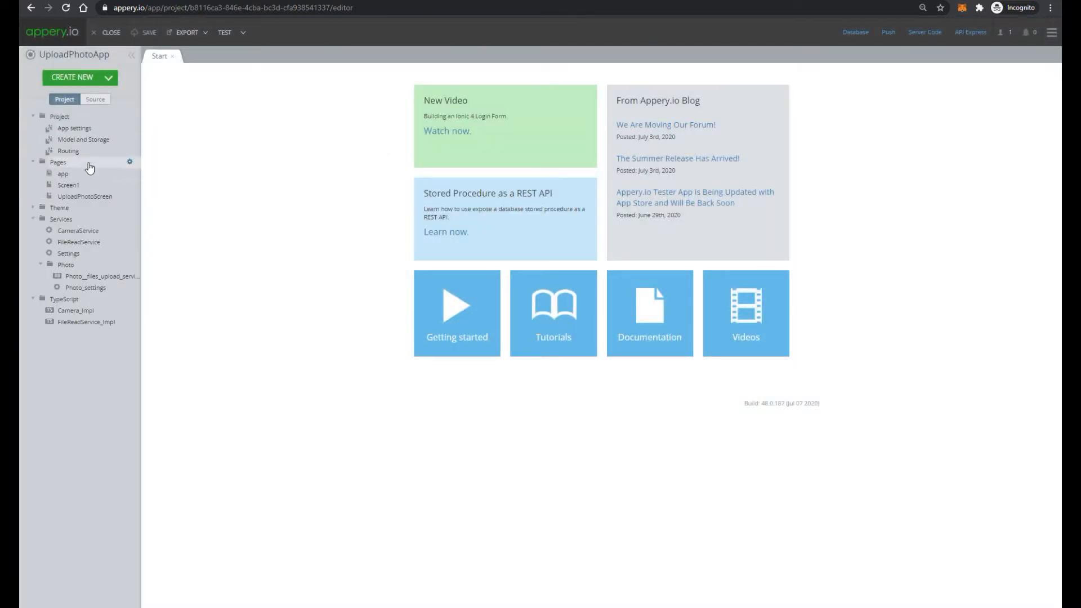
Make UploadPhotoScreen the default route in the app's routing settings.
{"action": "left_click", "coordinate": [68, 151]}
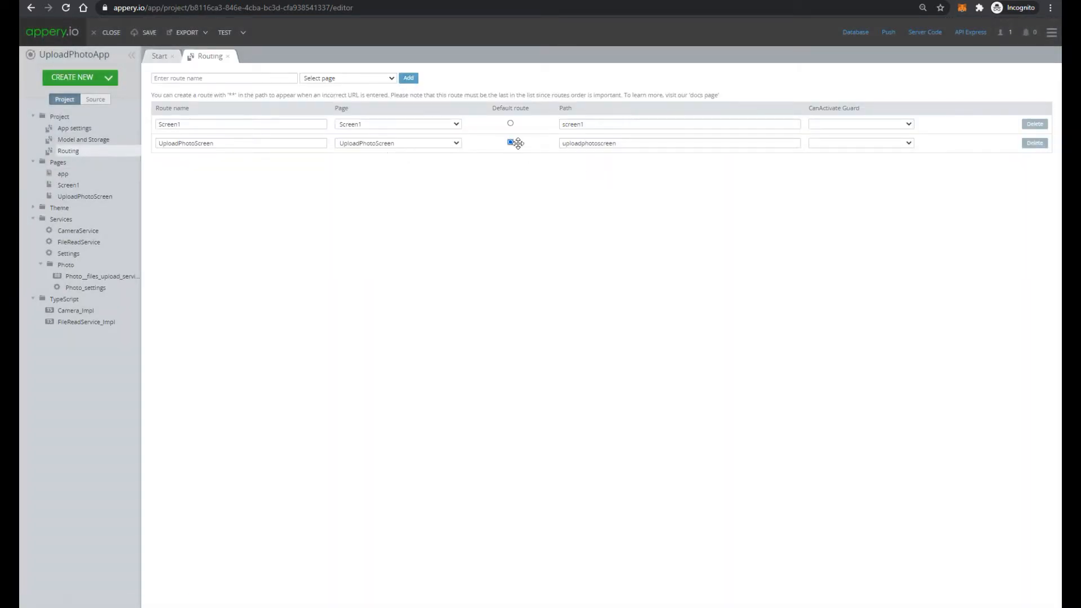
{"action": "left_click", "coordinate": [510, 142]}
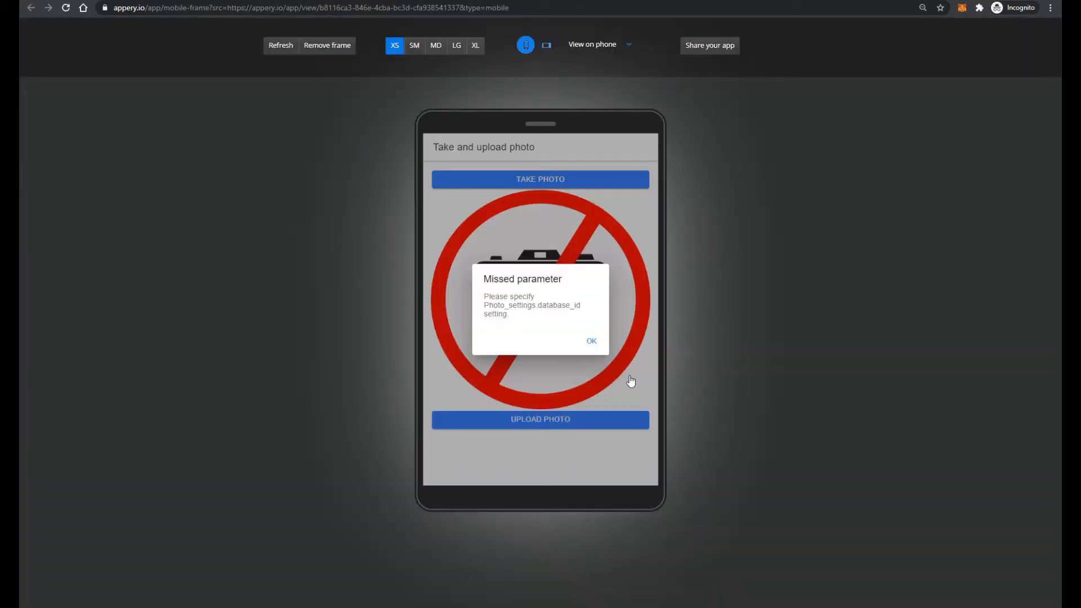
{"action": "mouse_move", "coordinate": [482, 182]}
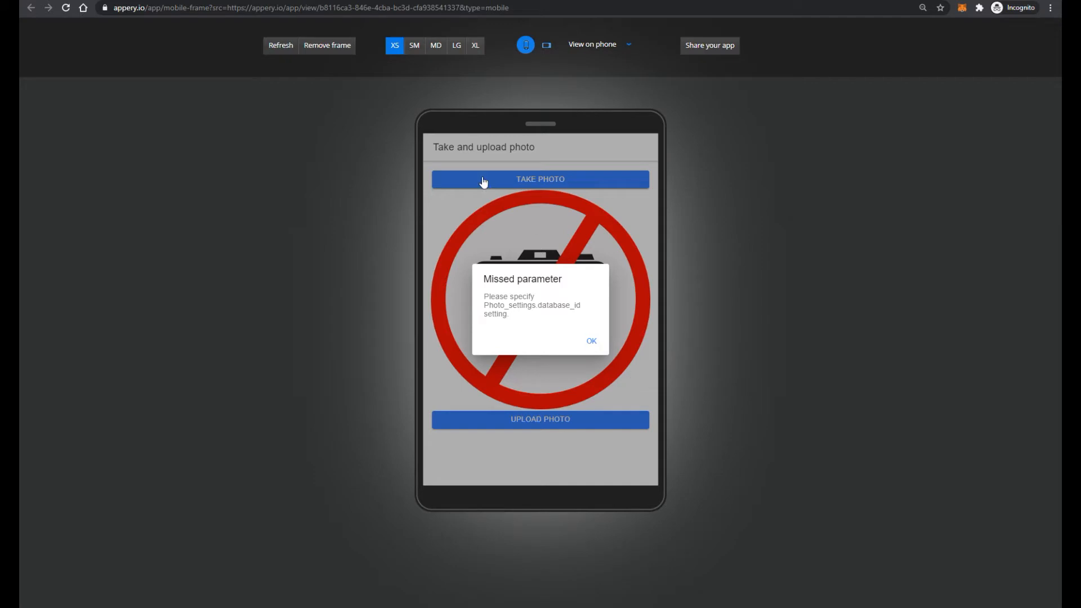
{"action": "mouse_move", "coordinate": [509, 318]}
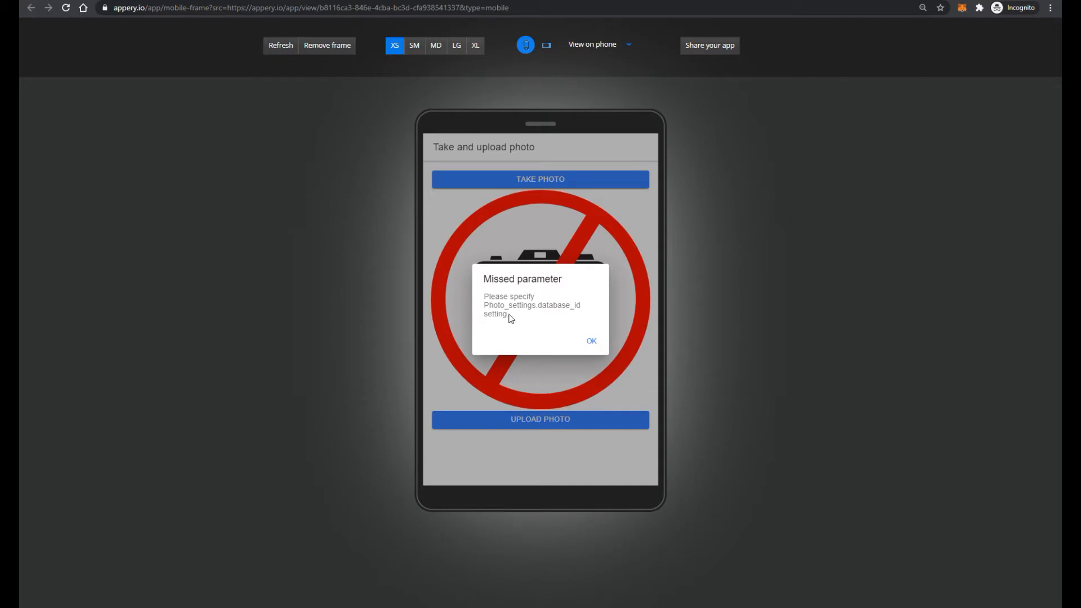
{"action": "mouse_move", "coordinate": [562, 318]}
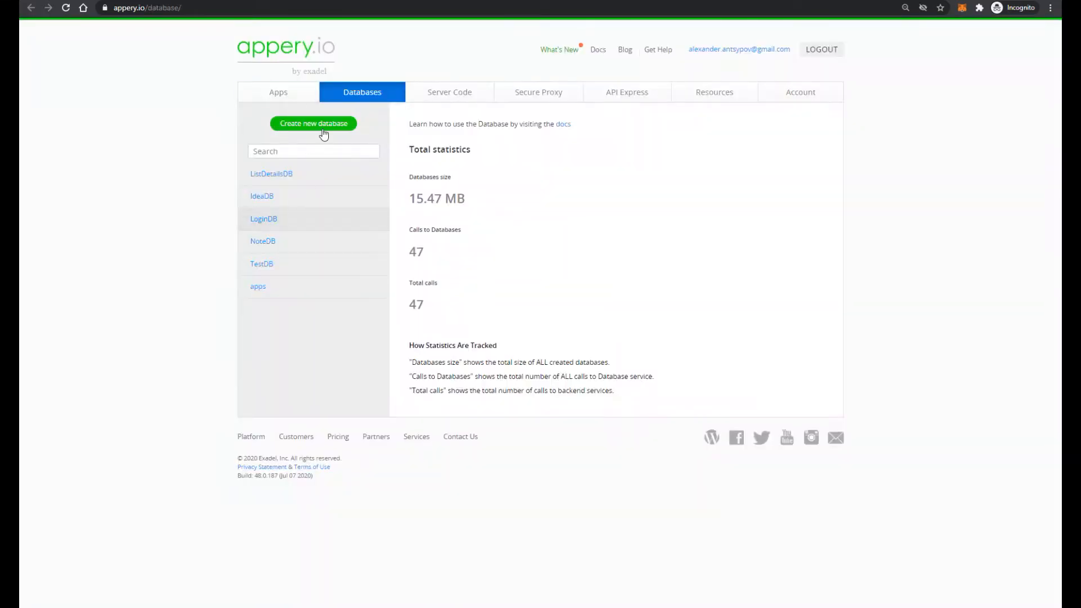
Create the PhotoDB database and return to the UploadPhotoApp editor.
{"action": "left_click", "coordinate": [313, 124]}
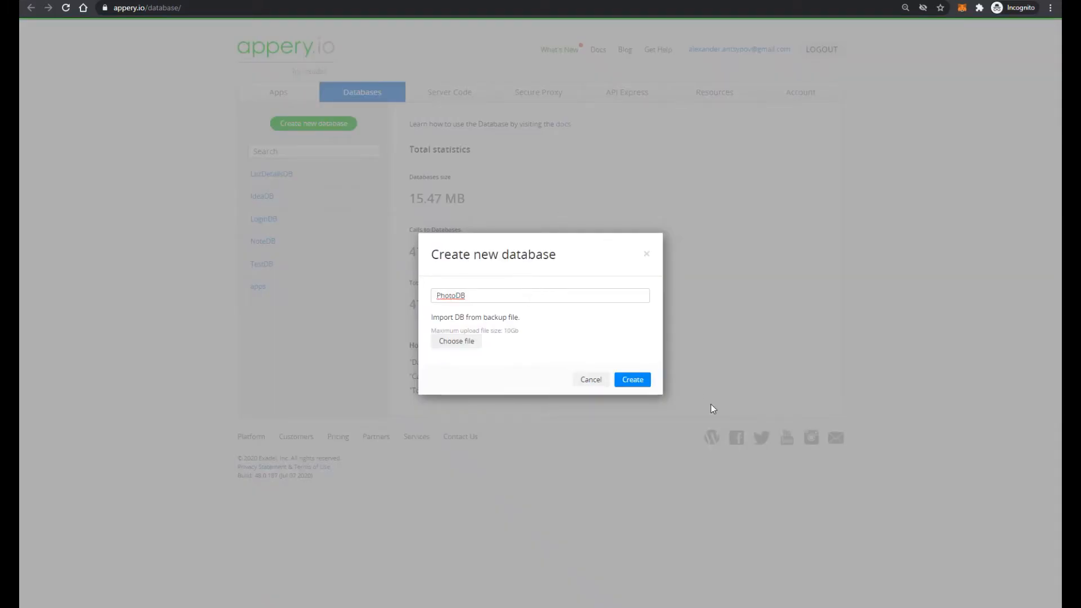
{"action": "left_click", "coordinate": [630, 378]}
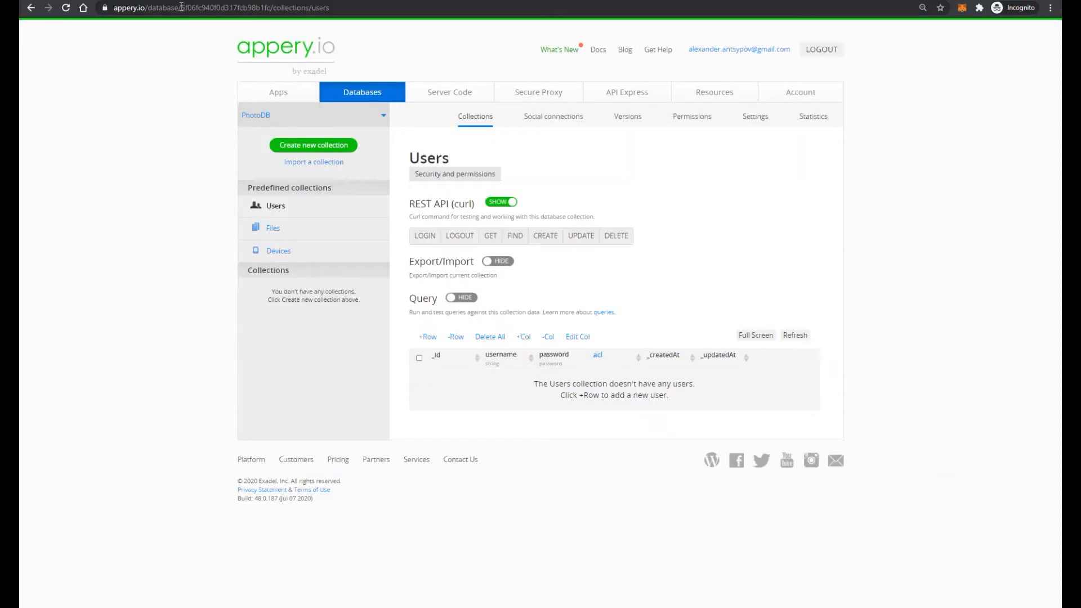
{"action": "left_click", "coordinate": [233, 7]}
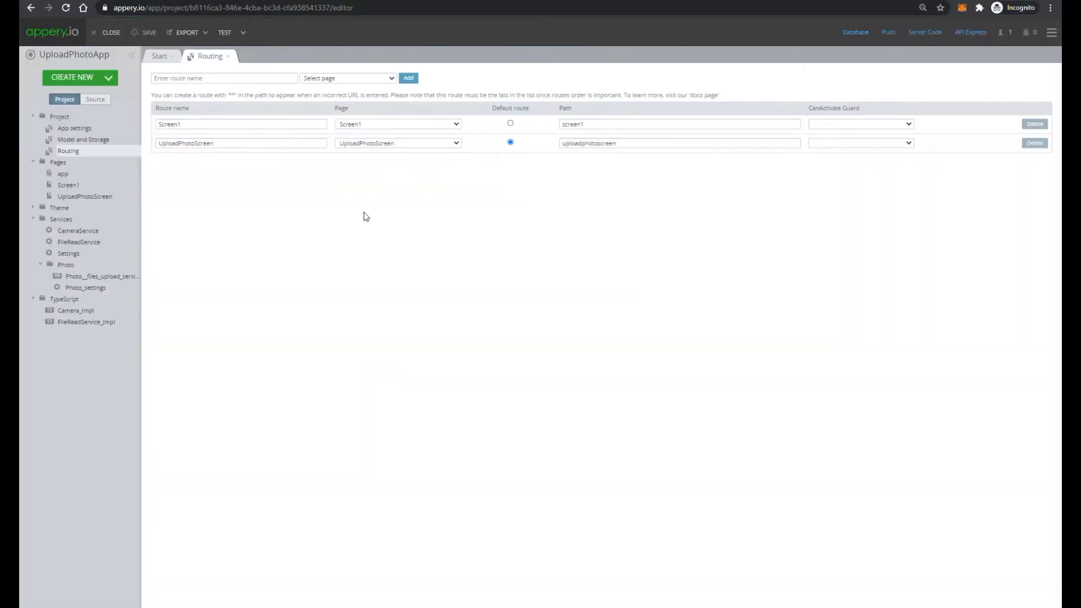
Enter database ID c815378a-0a58-4222-a474-f1f431542733 as a Photo_settings default value.
{"action": "left_click", "coordinate": [86, 287]}
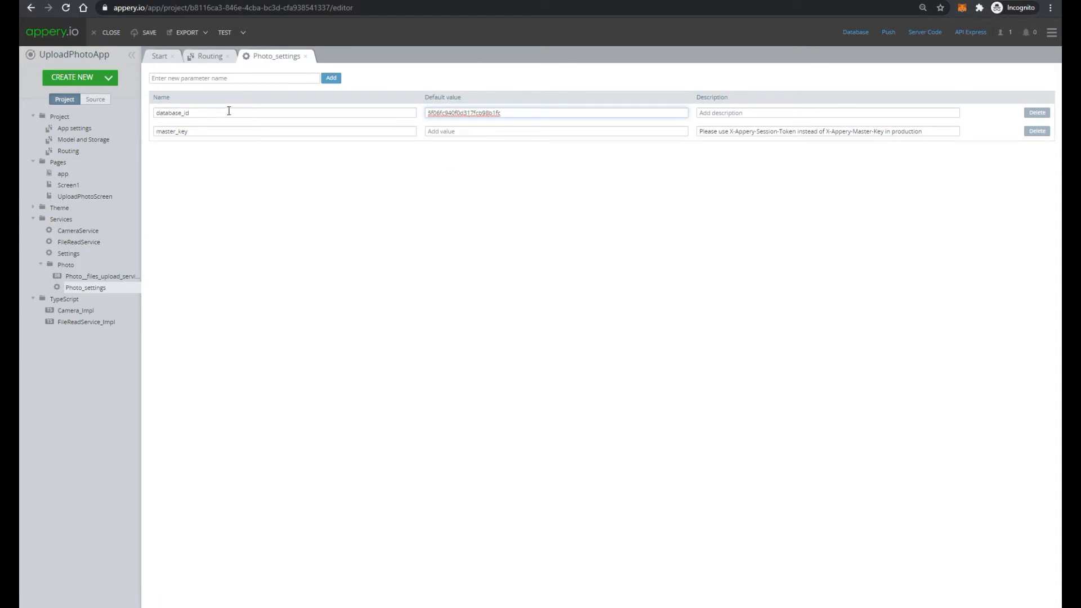
{"action": "mouse_move", "coordinate": [205, 102]}
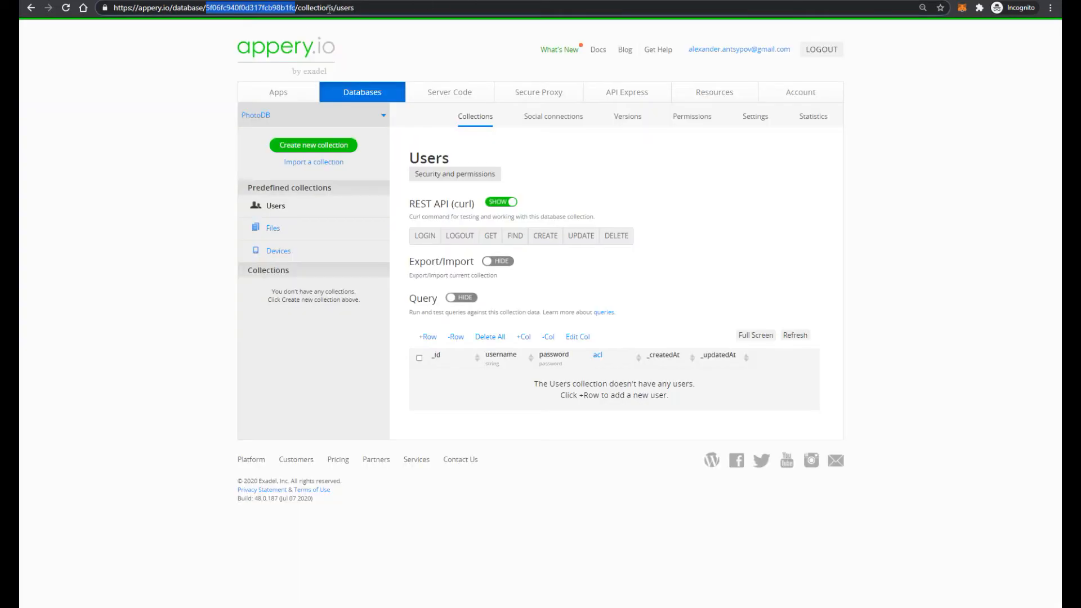
{"action": "left_click", "coordinate": [755, 116]}
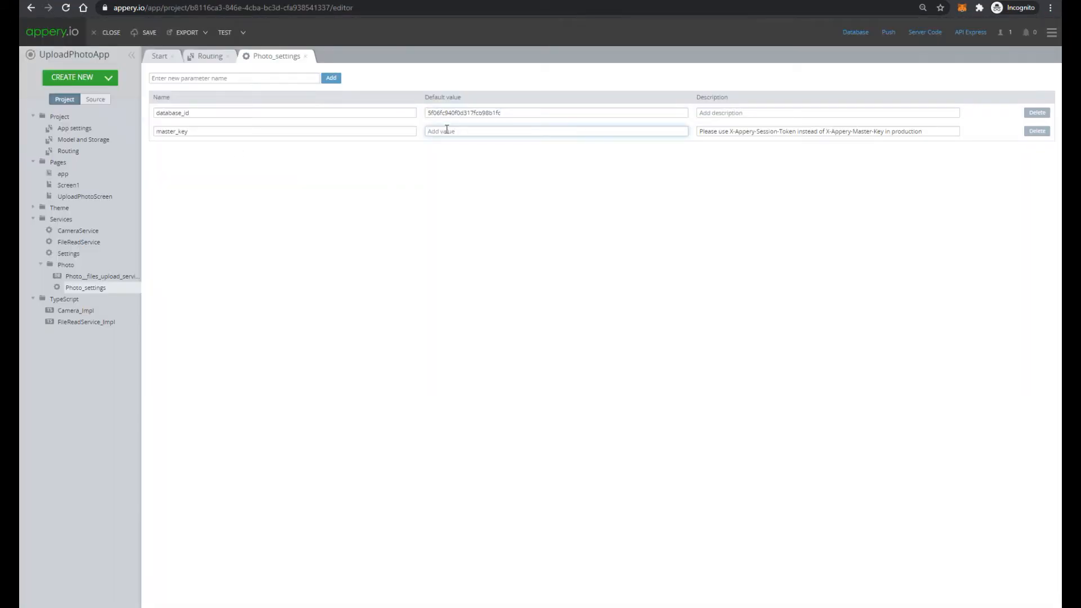
{"action": "type", "text": "c815378a-0a58-4222-a474-f1f431542733"}
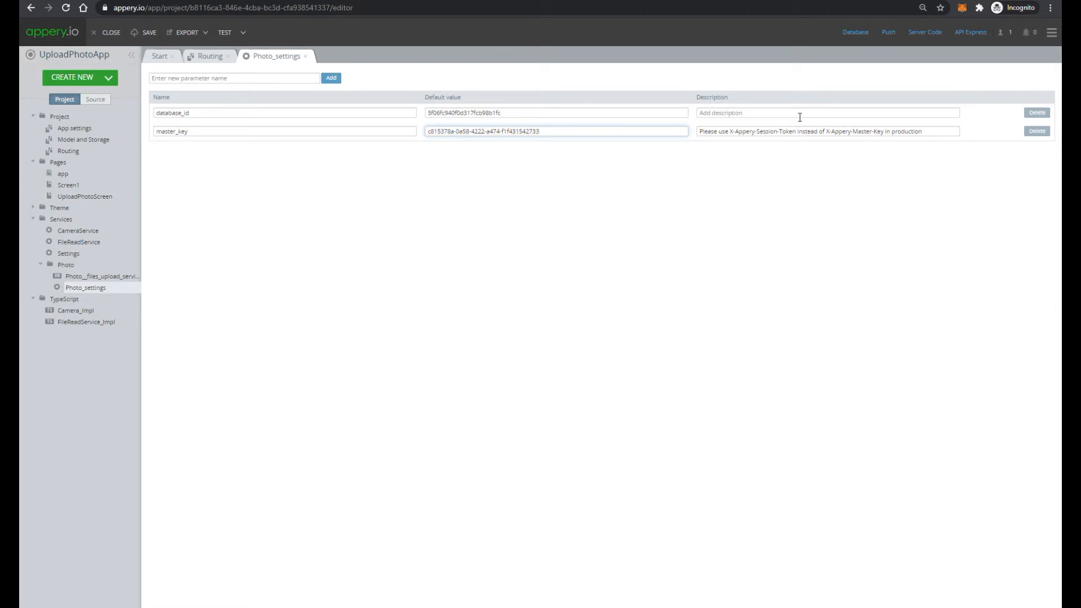
{"action": "mouse_move", "coordinate": [324, 125]}
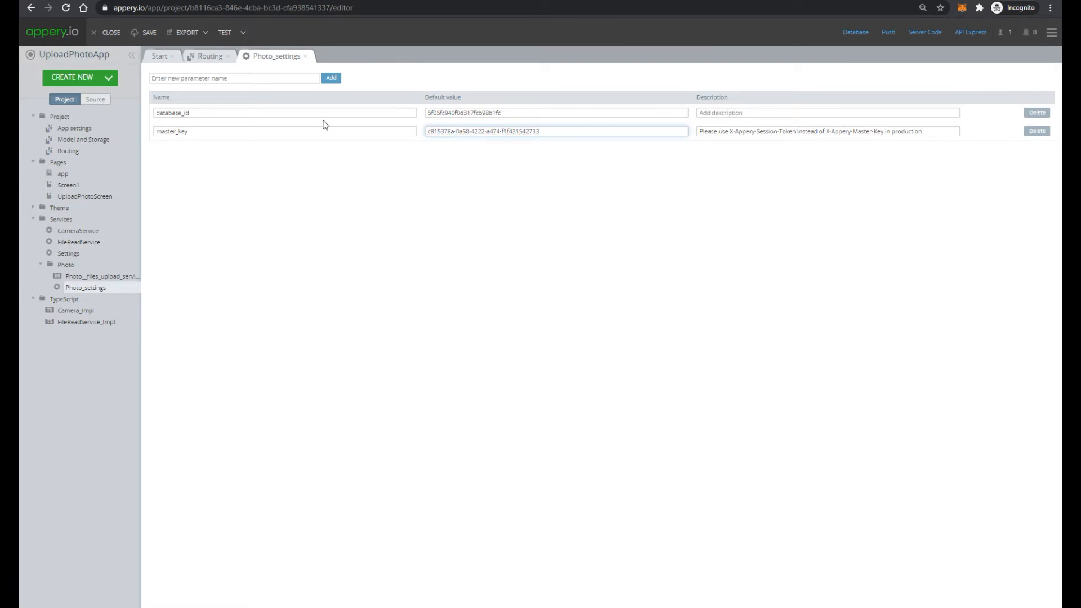
{"action": "mouse_move", "coordinate": [823, 126]}
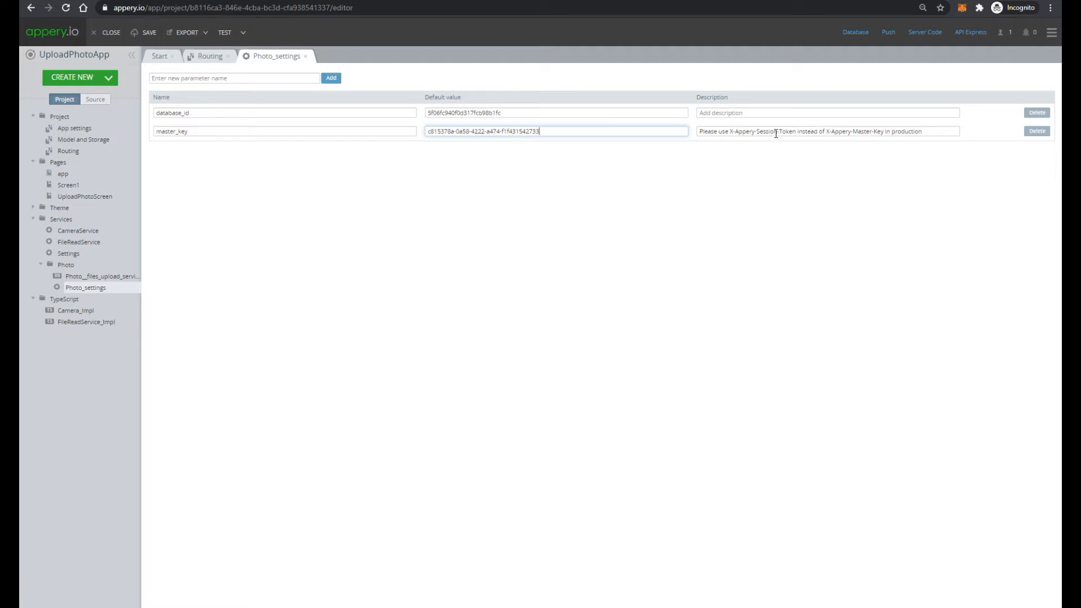
{"action": "mouse_move", "coordinate": [783, 105]}
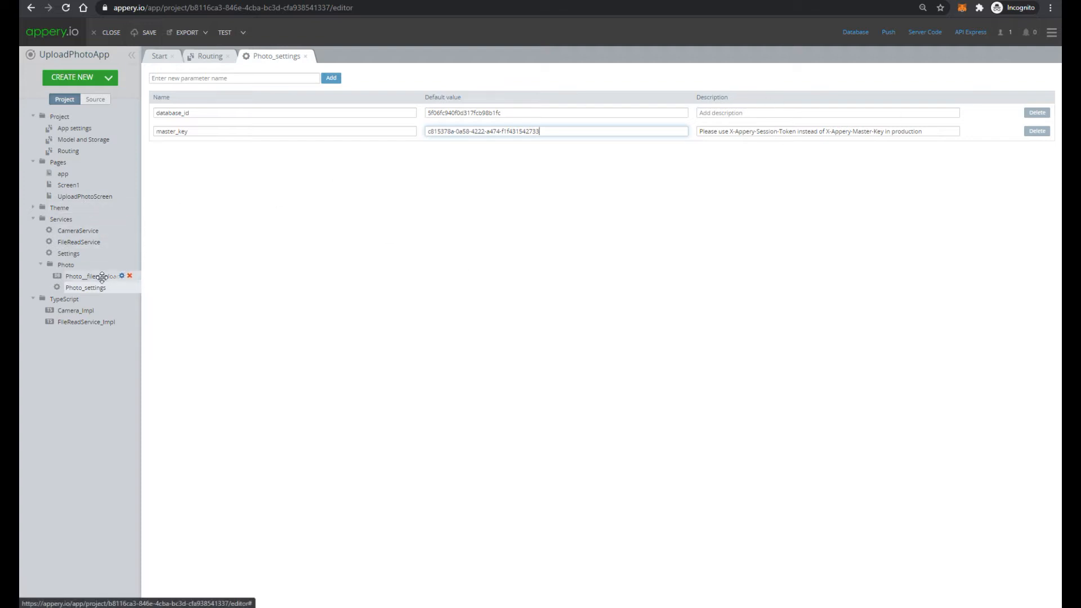
View Photo__files_upload_service's request headers mapped to database_id and master_key.
{"action": "left_click", "coordinate": [89, 276]}
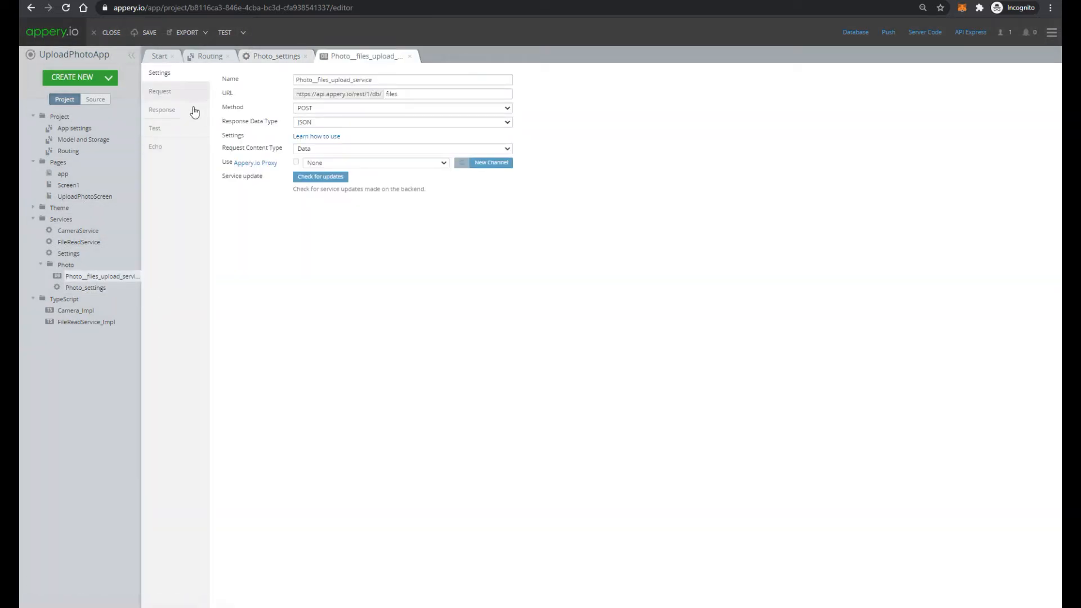
{"action": "left_click", "coordinate": [159, 91]}
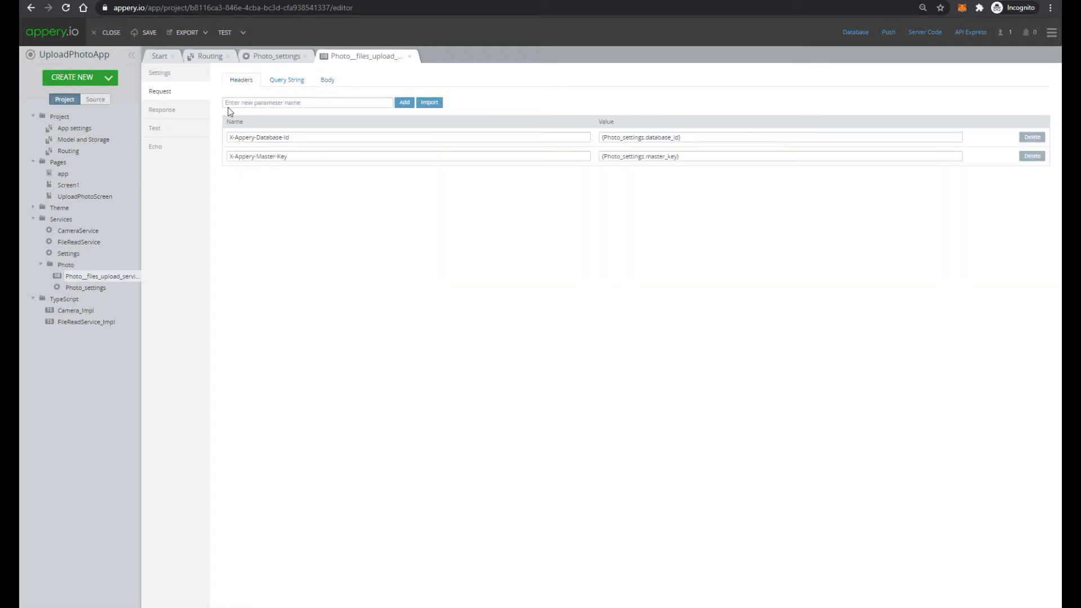
{"action": "mouse_move", "coordinate": [565, 90]}
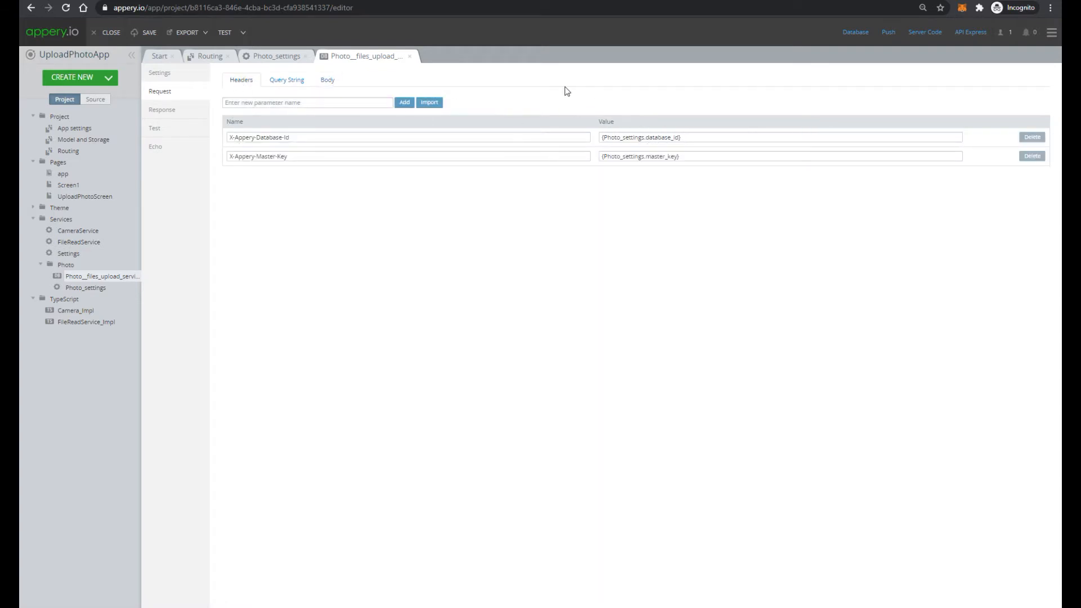
{"action": "mouse_move", "coordinate": [236, 42]}
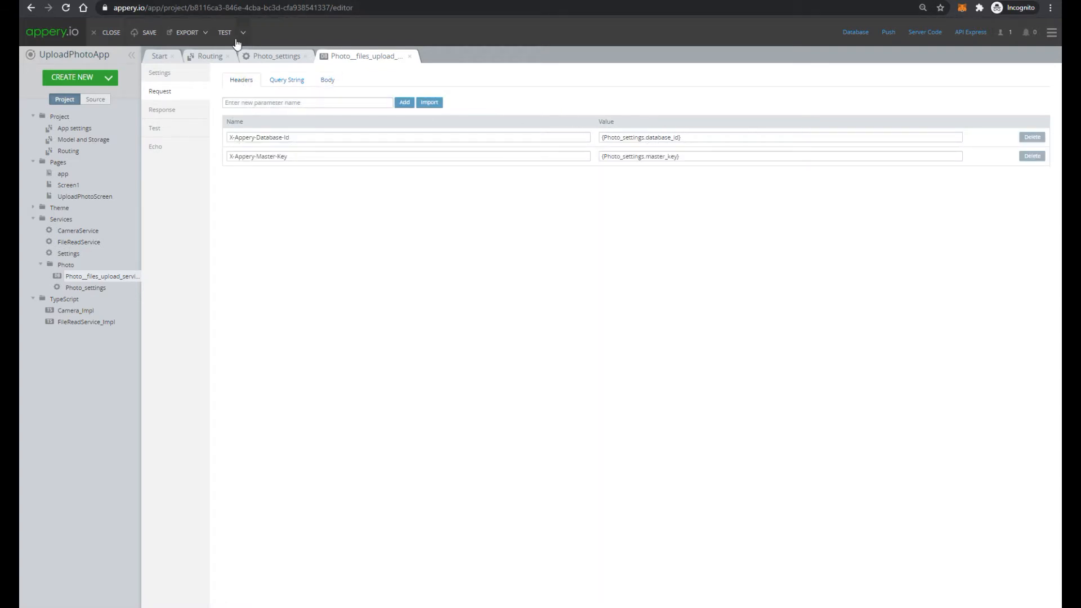
Launch the test preview, take the blue leaf photo and upload it.
{"action": "left_click", "coordinate": [224, 33]}
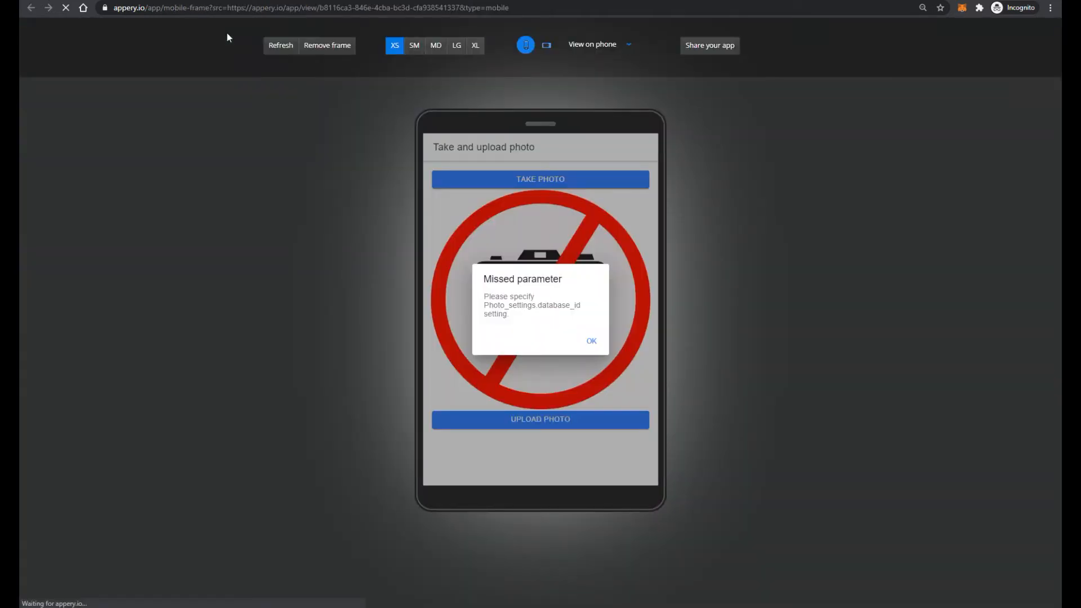
{"action": "left_click", "coordinate": [590, 340]}
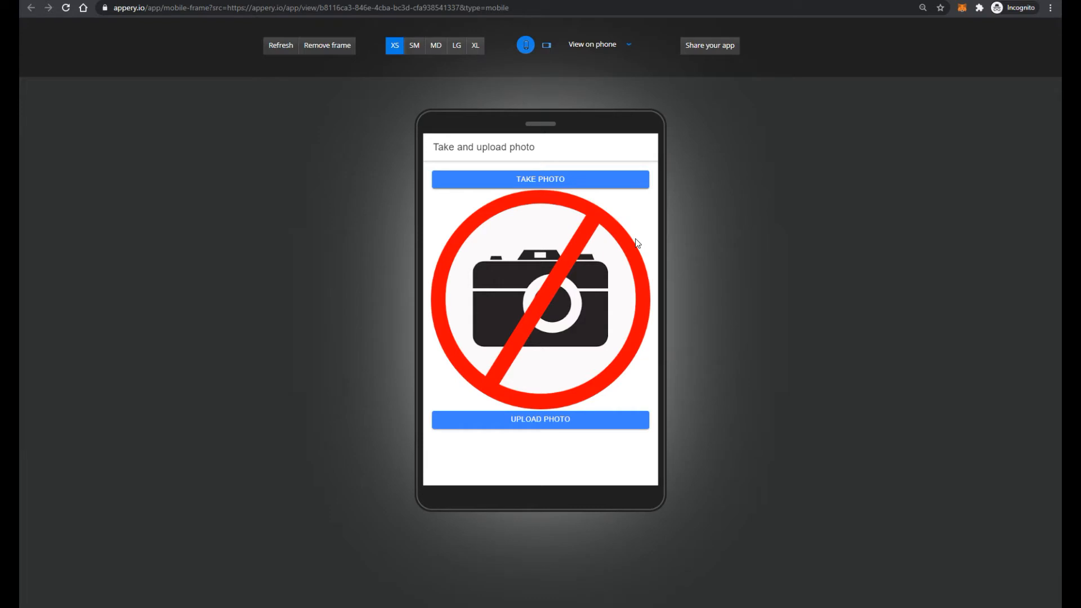
{"action": "mouse_move", "coordinate": [565, 179]}
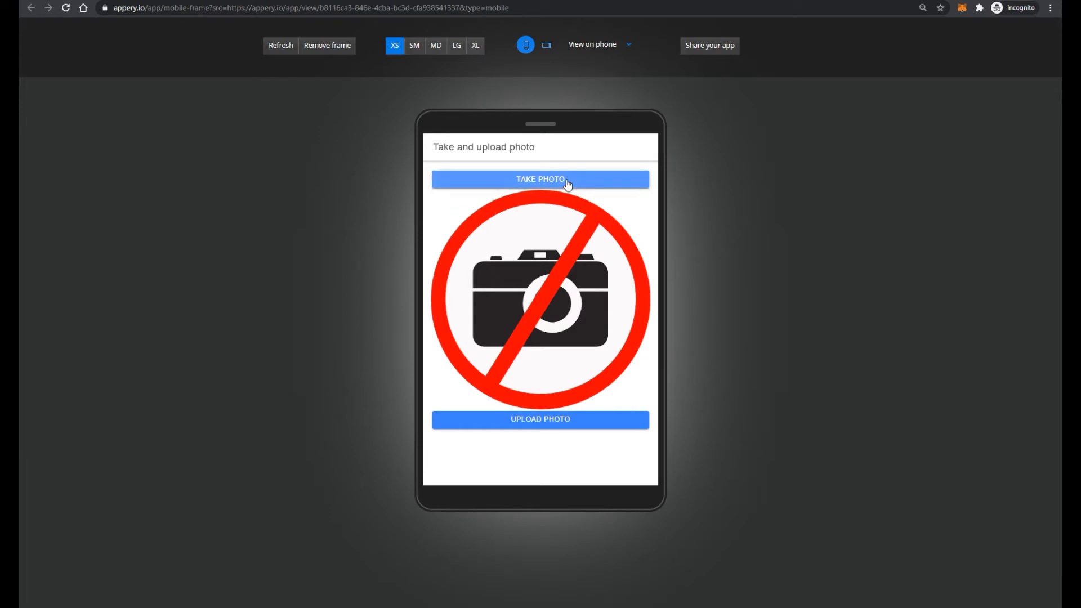
{"action": "left_click", "coordinate": [540, 179]}
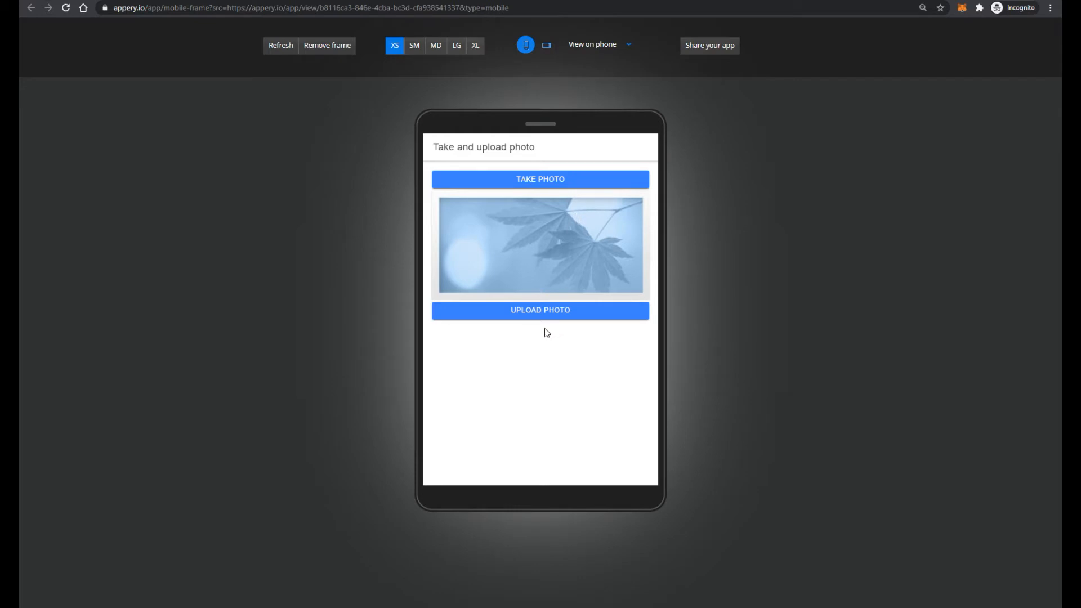
{"action": "left_click", "coordinate": [540, 310]}
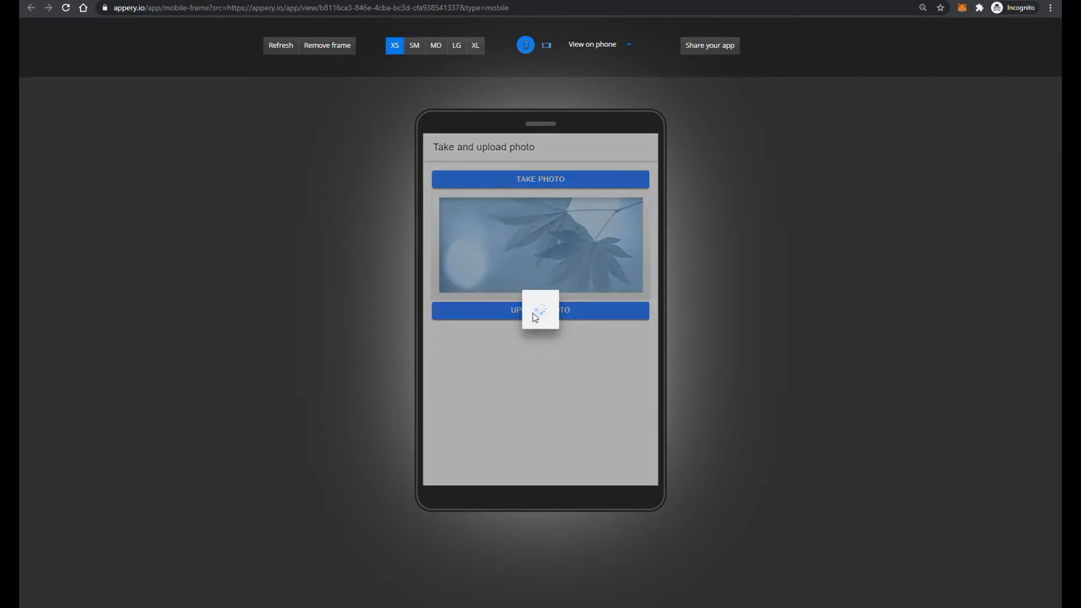
{"action": "left_click", "coordinate": [540, 310]}
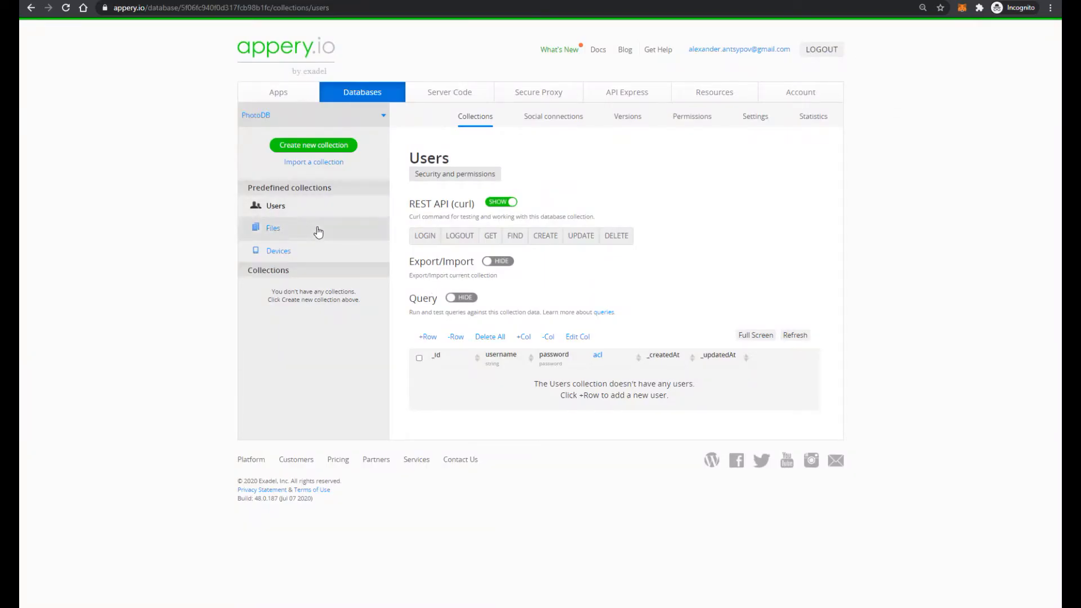
Open the Files collection of the PhotoDB database.
{"action": "left_click", "coordinate": [272, 228]}
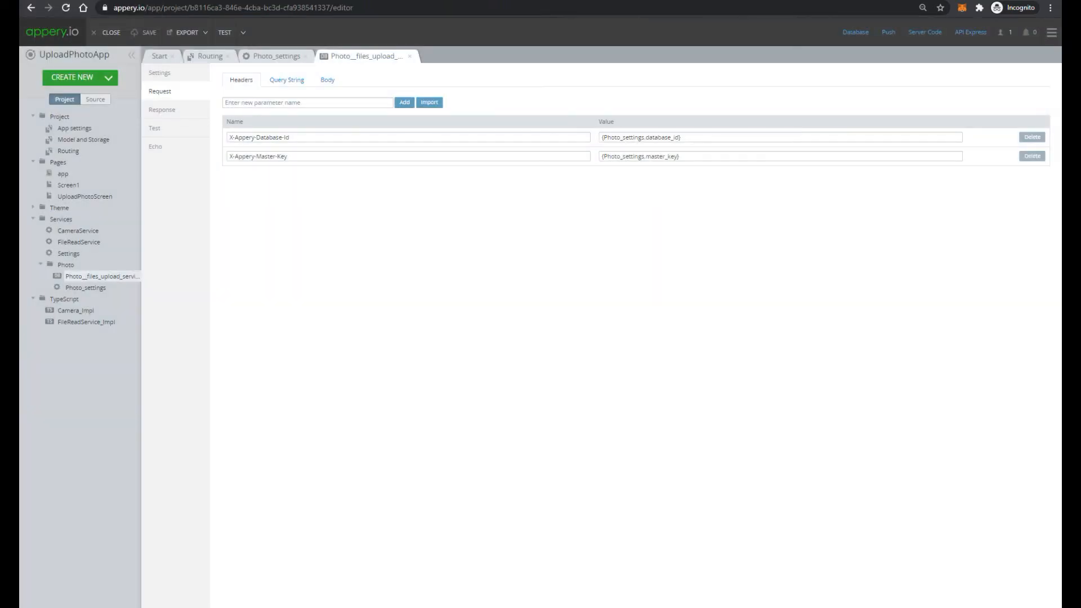
{"action": "mouse_move", "coordinate": [205, 38]}
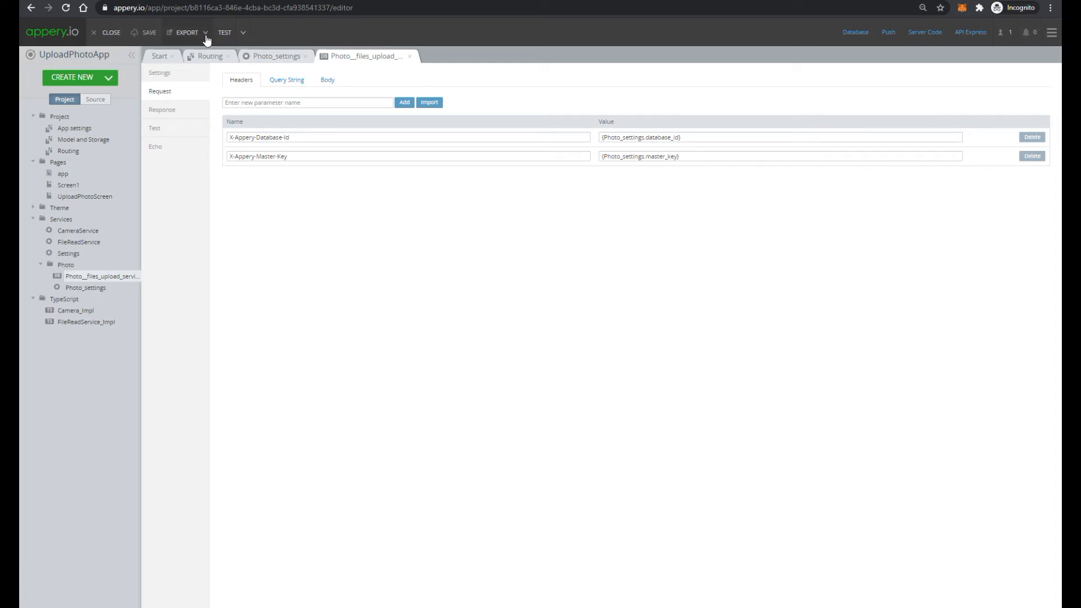
Open the app's Export dropdown in the editor.
{"action": "left_click", "coordinate": [186, 32]}
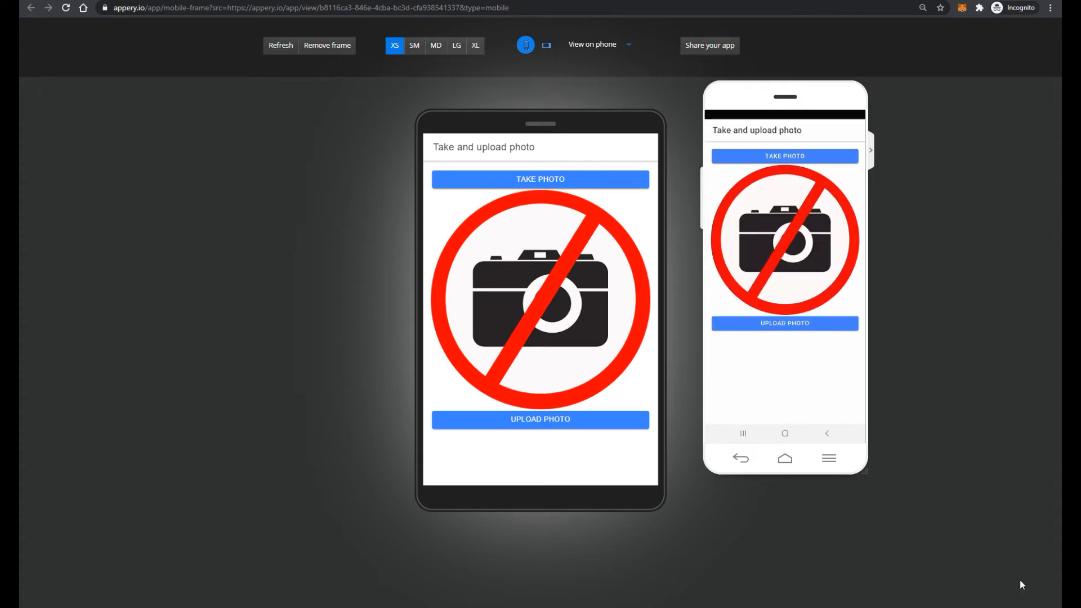
On the phone, allow camera and file access, capture a photo and upload it.
{"action": "left_click", "coordinate": [784, 156]}
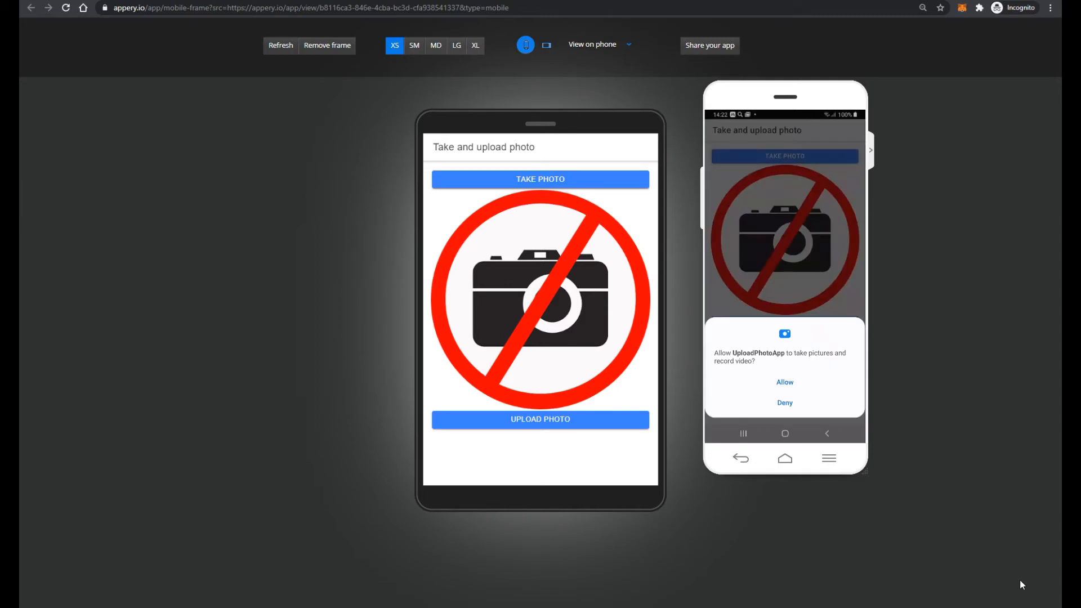
{"action": "left_click", "coordinate": [784, 381]}
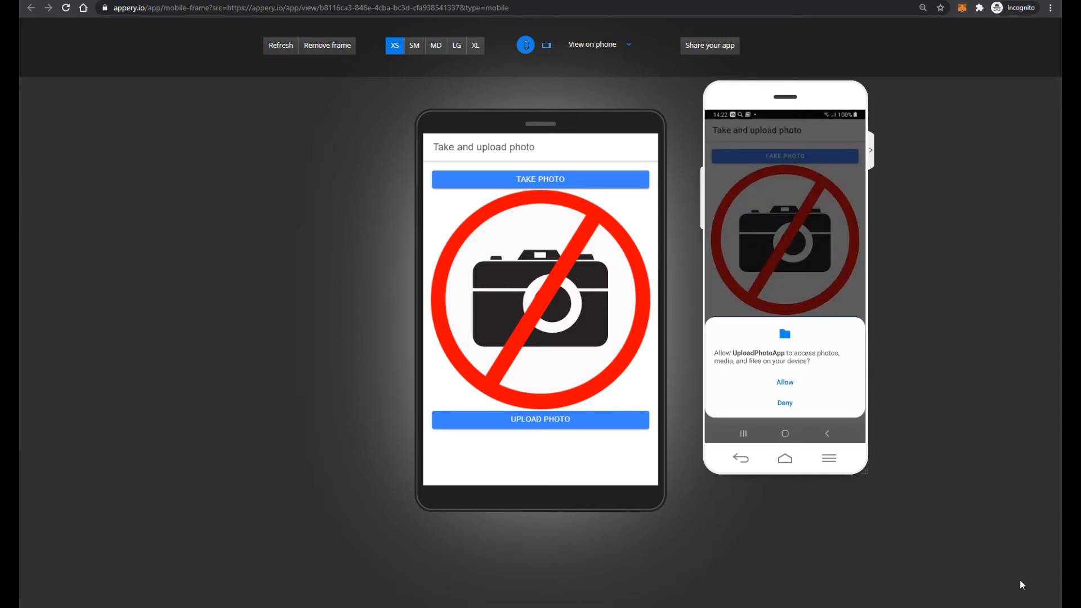
{"action": "left_click", "coordinate": [784, 381]}
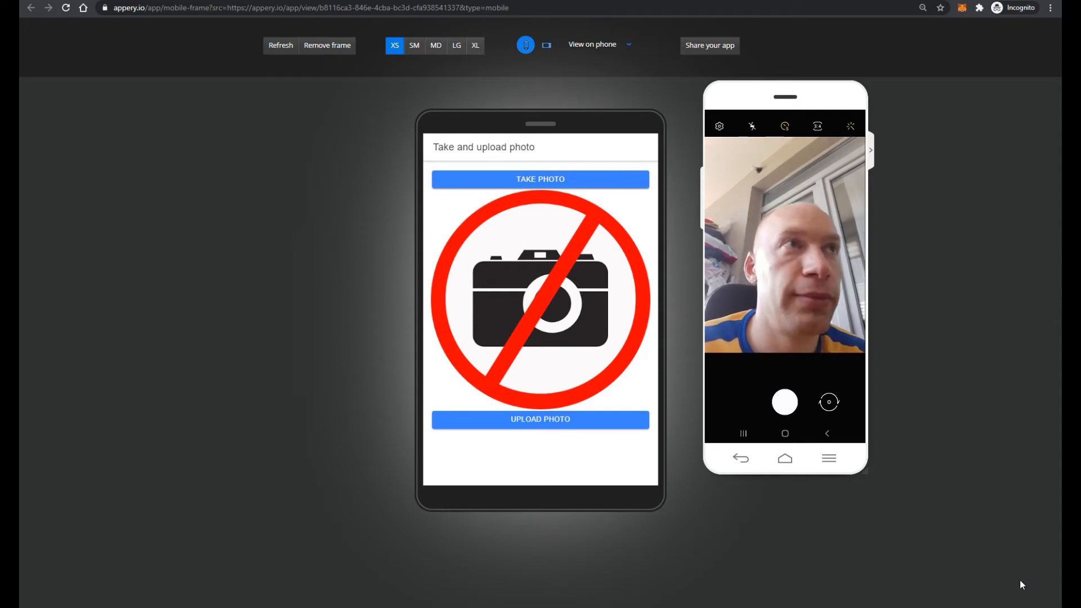
{"action": "left_click", "coordinate": [784, 402]}
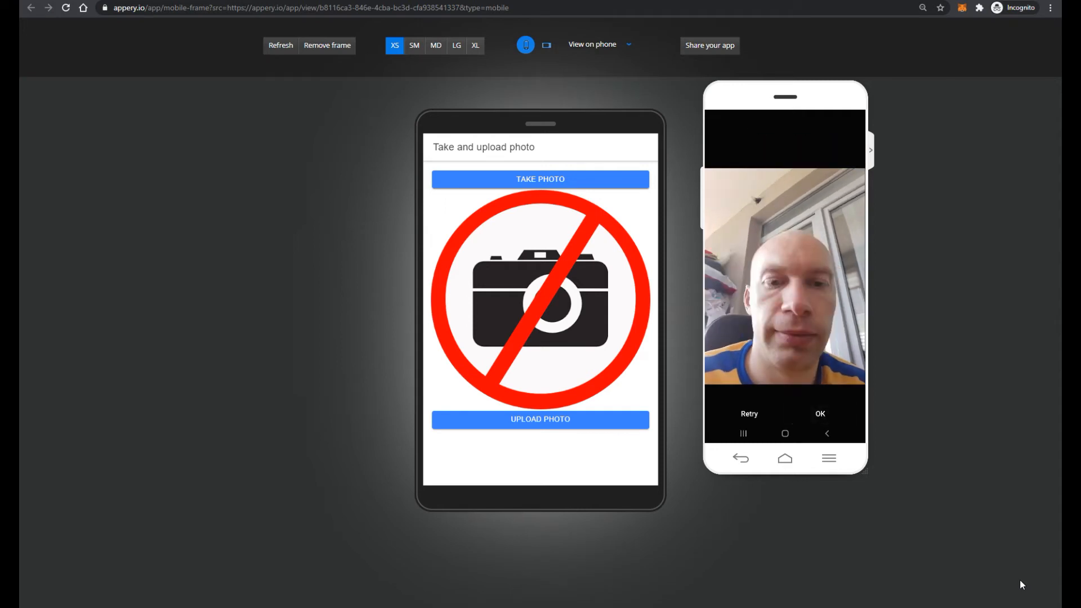
{"action": "left_click", "coordinate": [819, 414]}
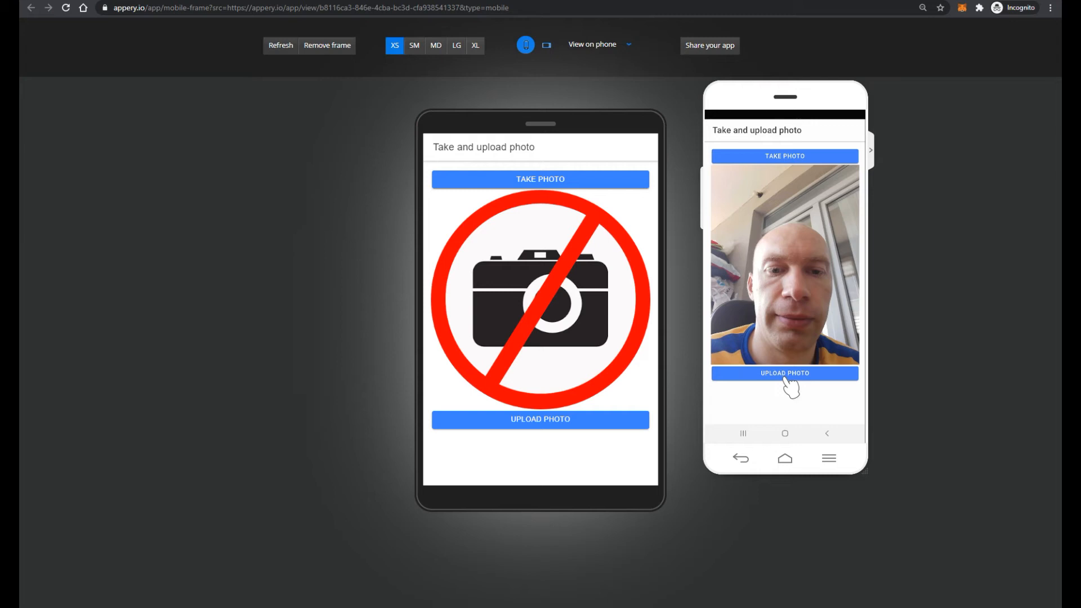
{"action": "left_click", "coordinate": [783, 372]}
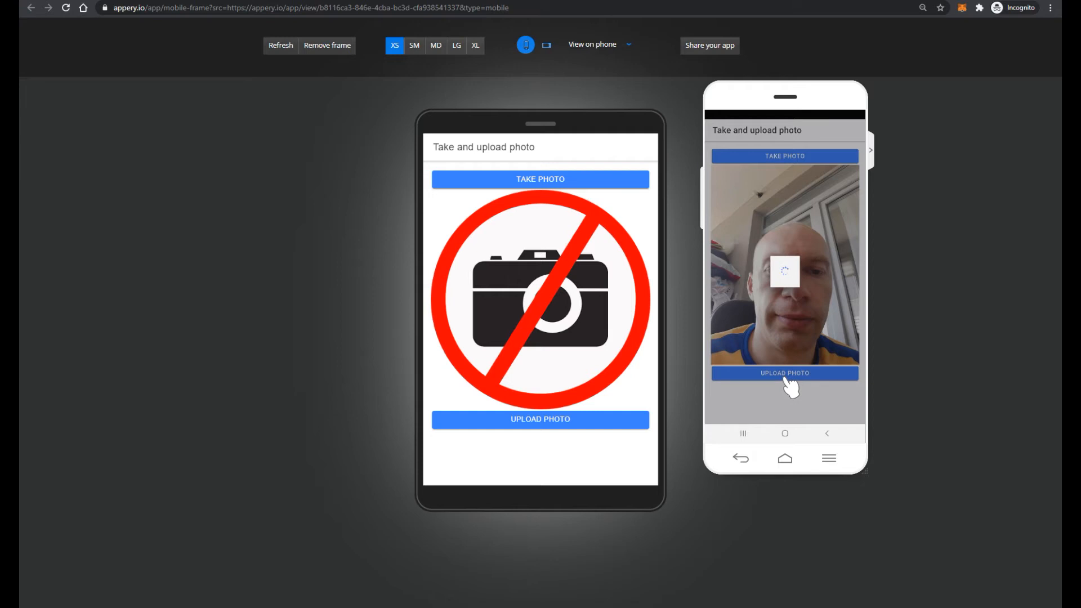
{"action": "left_click", "coordinate": [783, 372]}
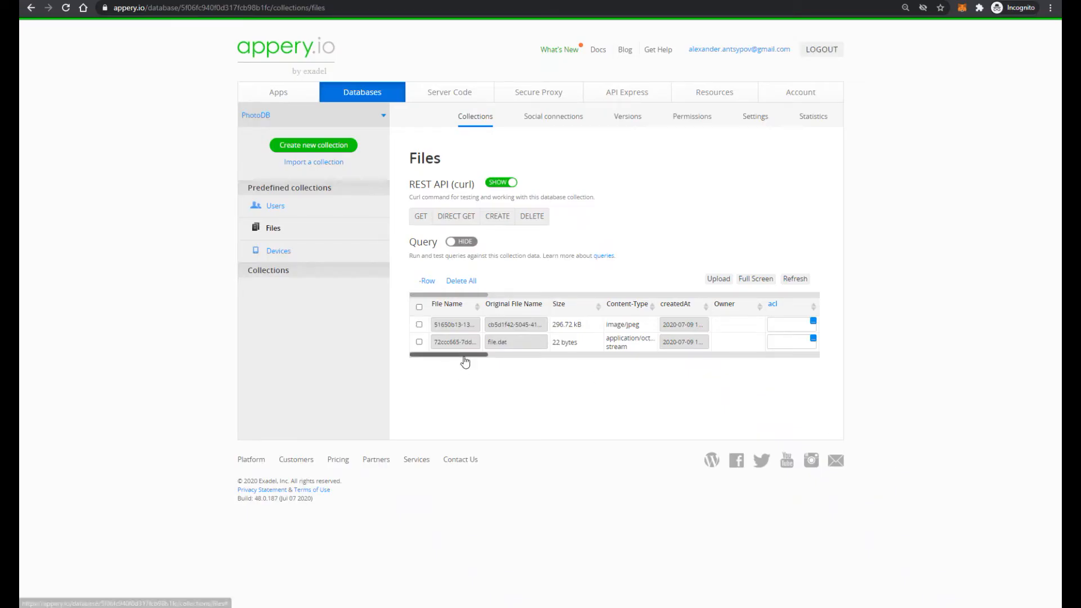
Download the uploaded image/jpeg file from the PhotoDB Files table and open it.
{"action": "scroll", "scroll_direction": "right", "scroll_amount": 3}
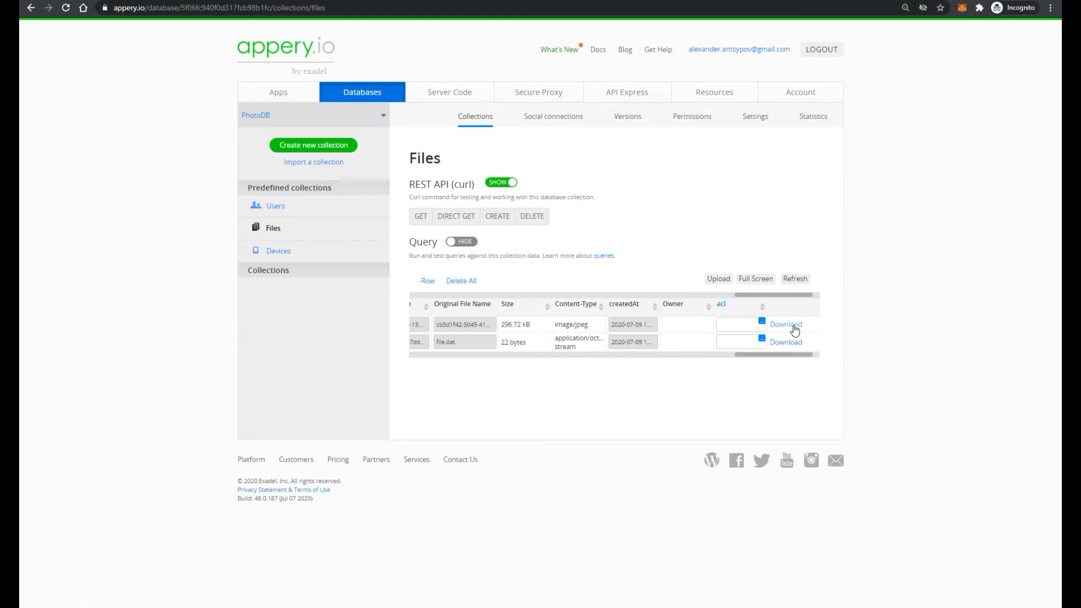
{"action": "left_click", "coordinate": [785, 324]}
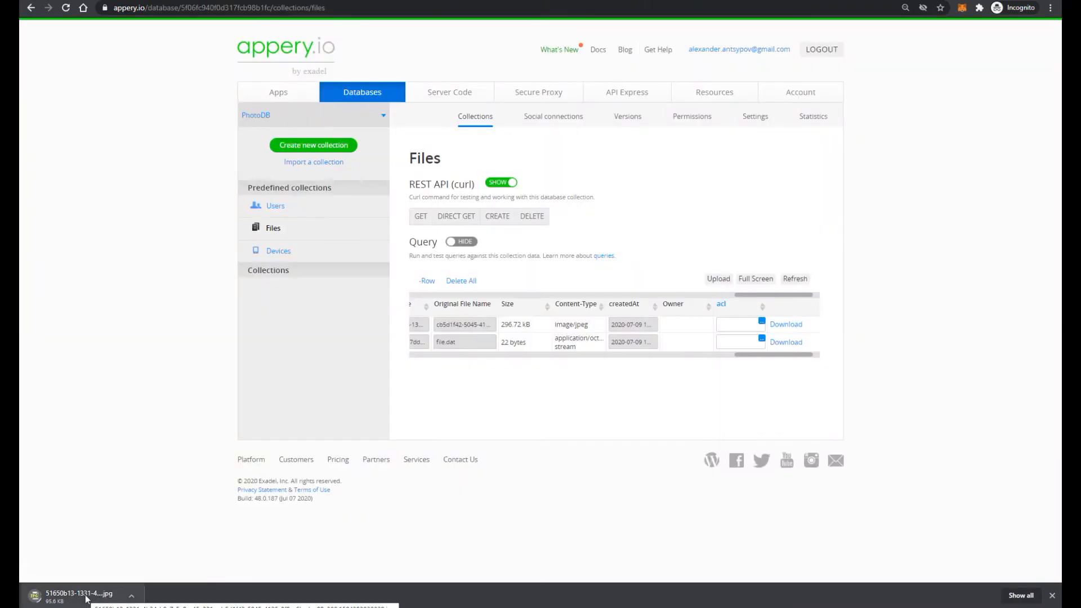
{"action": "left_click", "coordinate": [78, 593]}
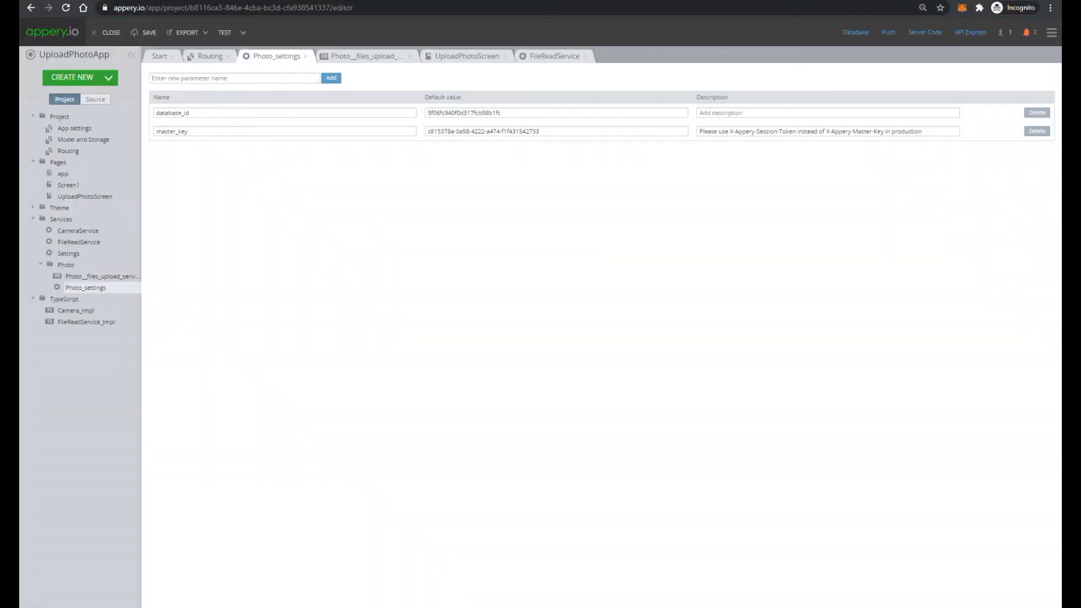
Open UploadPhotoScreen and list its code variables: src, imageURI and data.
{"action": "left_click", "coordinate": [466, 55]}
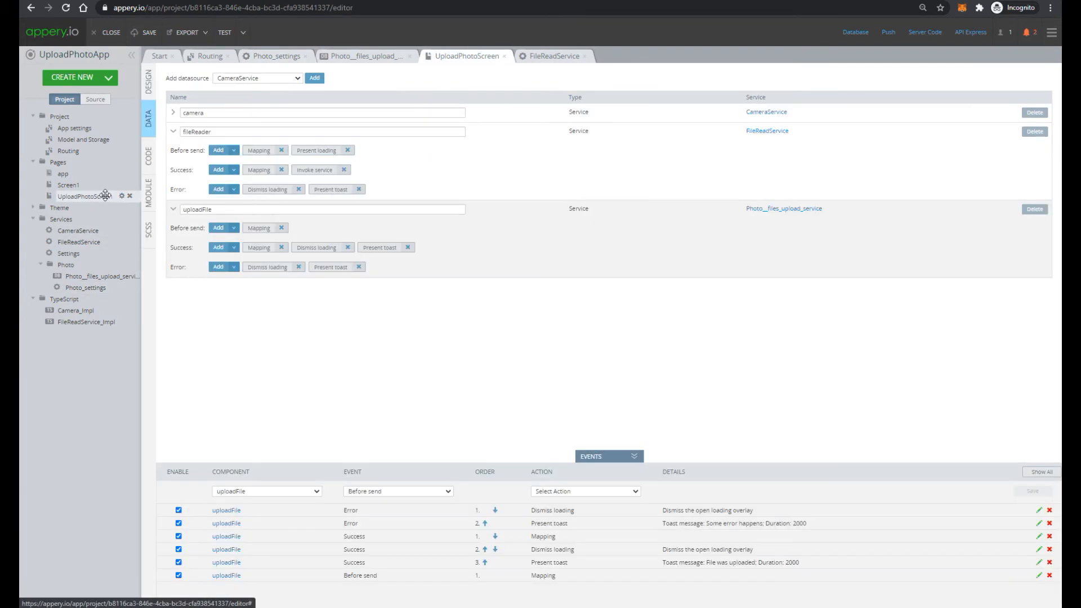
{"action": "left_click", "coordinate": [148, 75]}
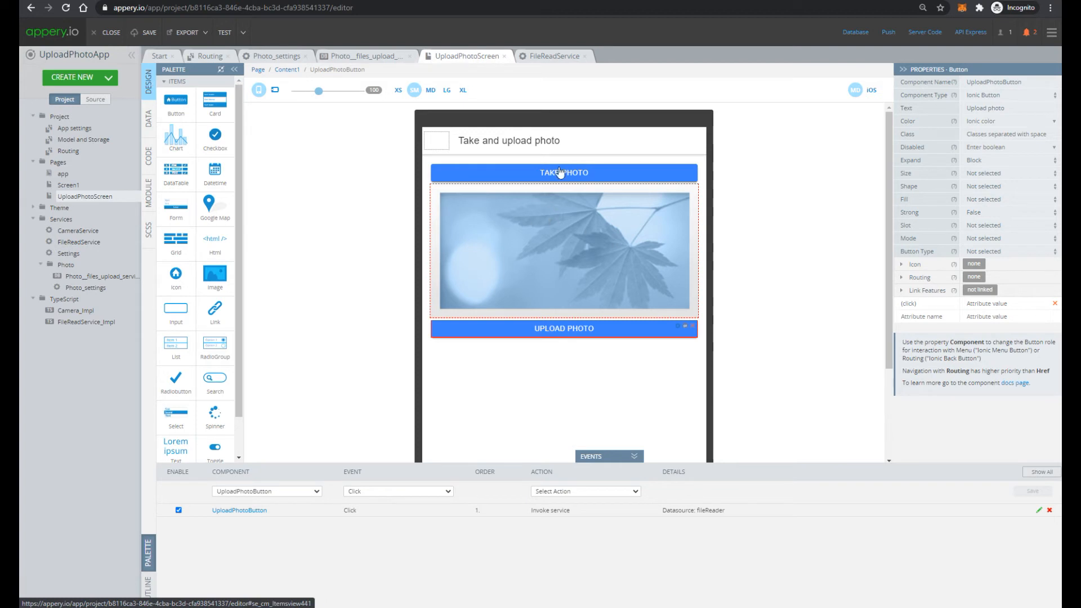
{"action": "left_click", "coordinate": [147, 153]}
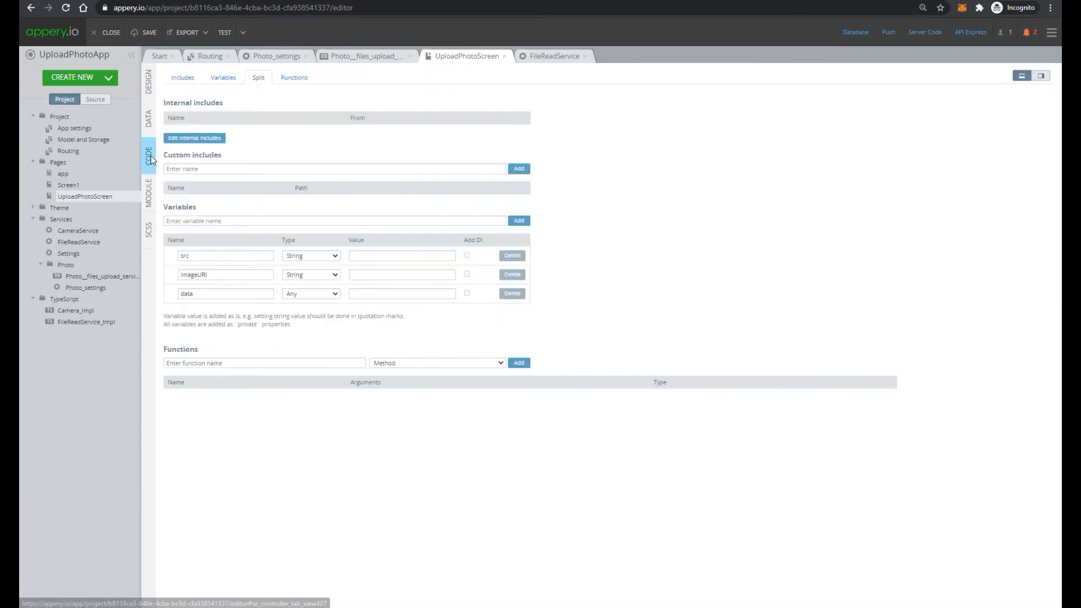
{"action": "left_click", "coordinate": [223, 77]}
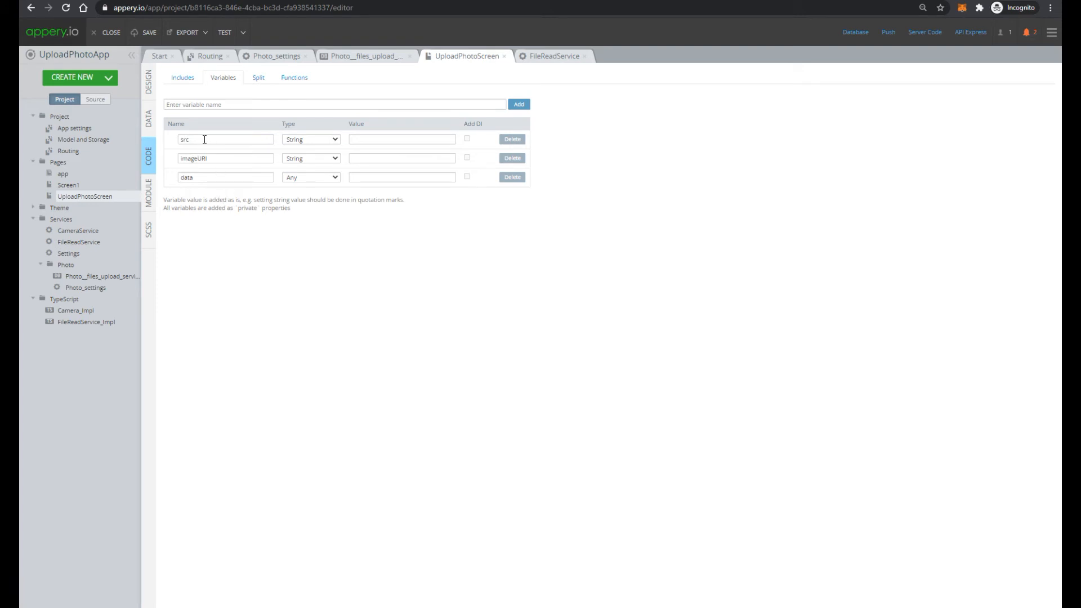
{"action": "mouse_move", "coordinate": [300, 123]}
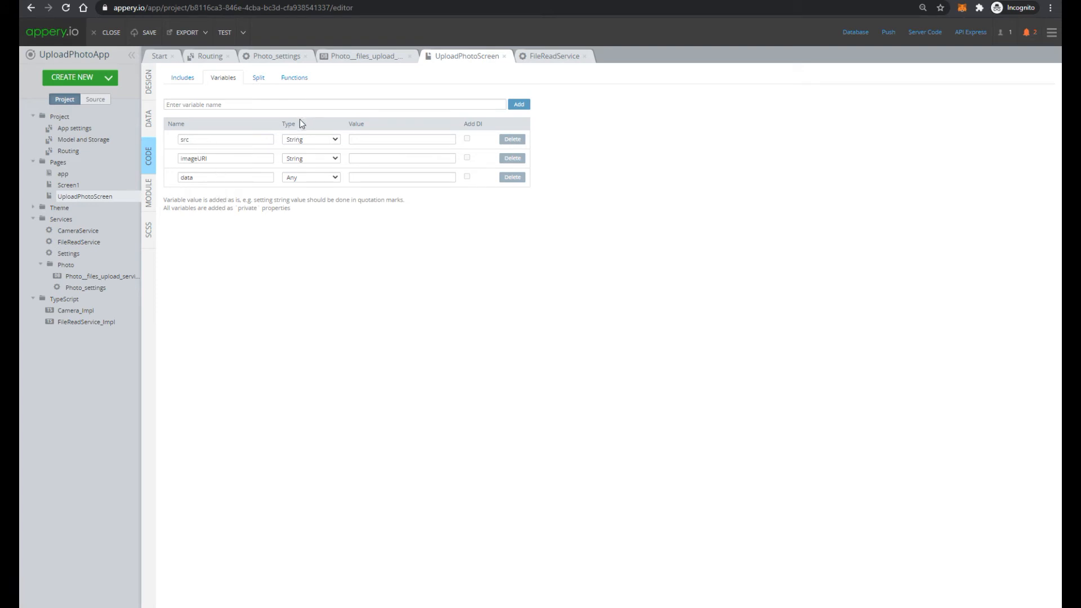
{"action": "mouse_move", "coordinate": [242, 128]}
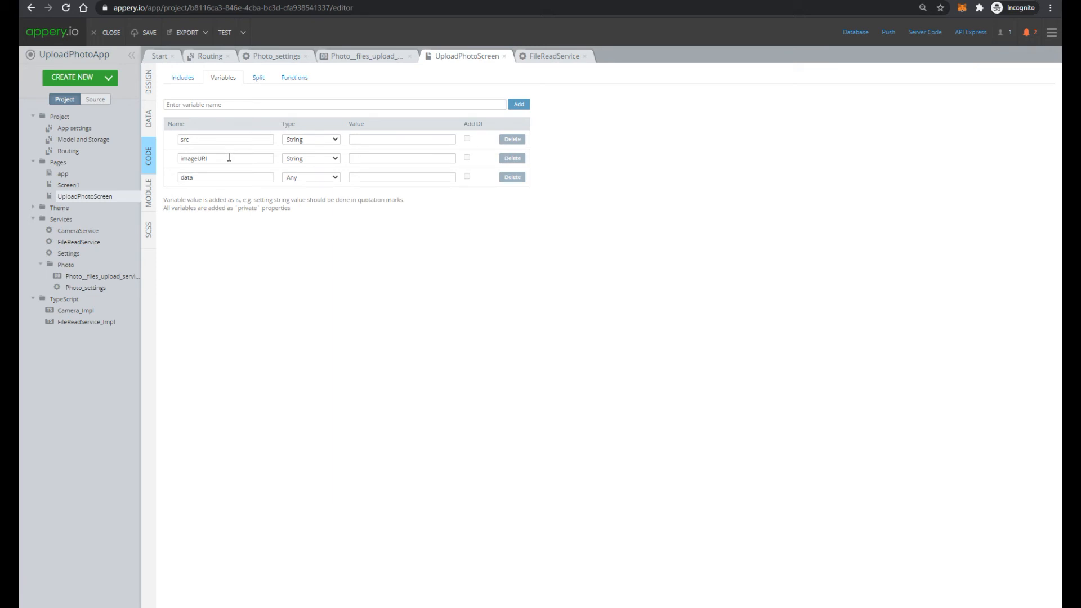
{"action": "mouse_move", "coordinate": [209, 178]}
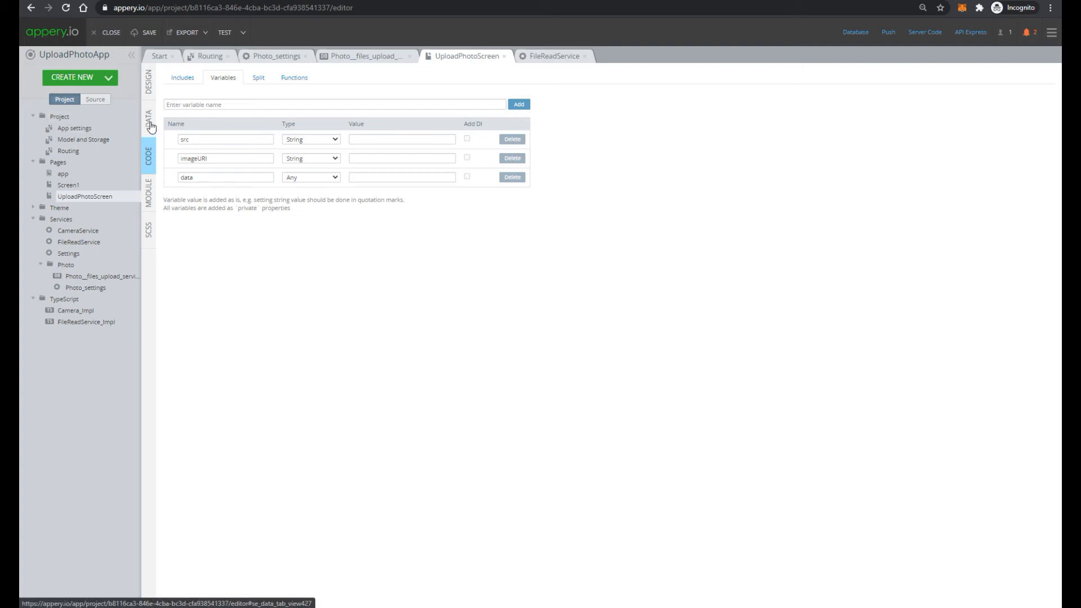
Show the screen's datasources and open the camera's before-send mapping editor.
{"action": "left_click", "coordinate": [148, 115]}
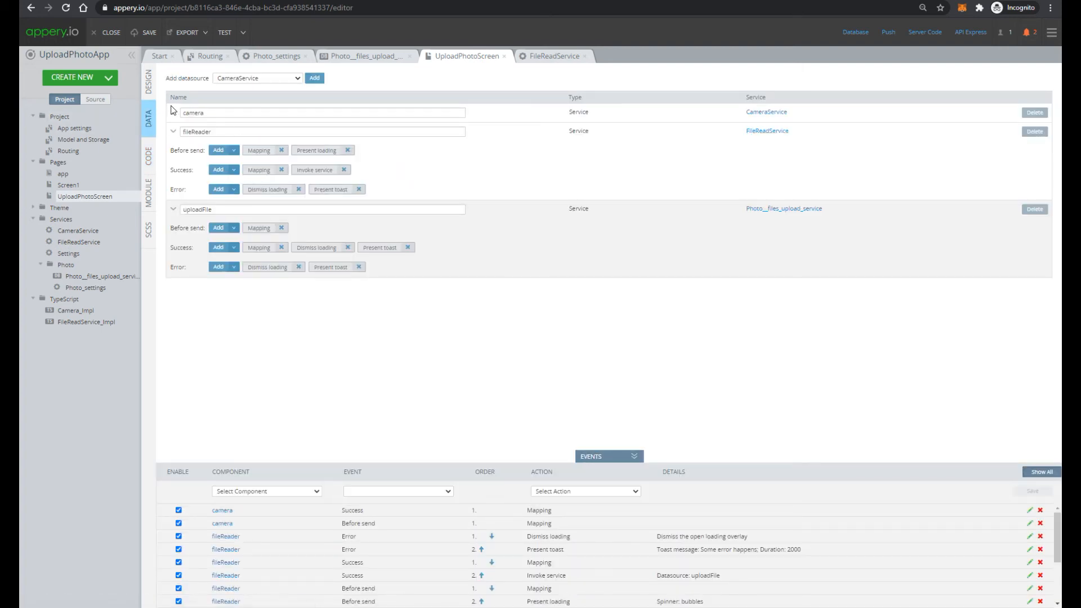
{"action": "left_click", "coordinate": [173, 113]}
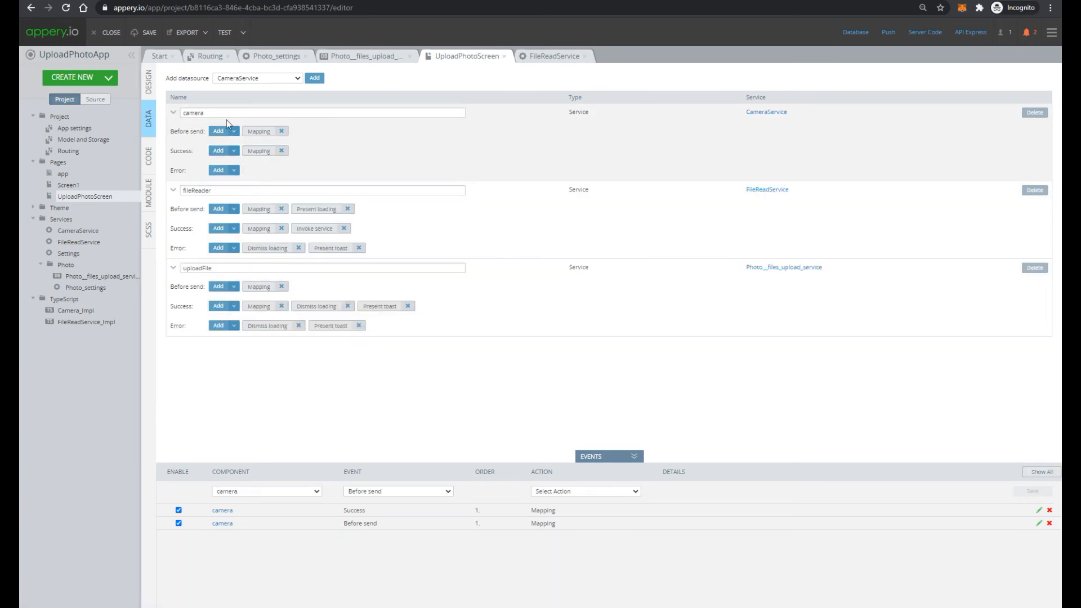
{"action": "left_click", "coordinate": [1037, 523]}
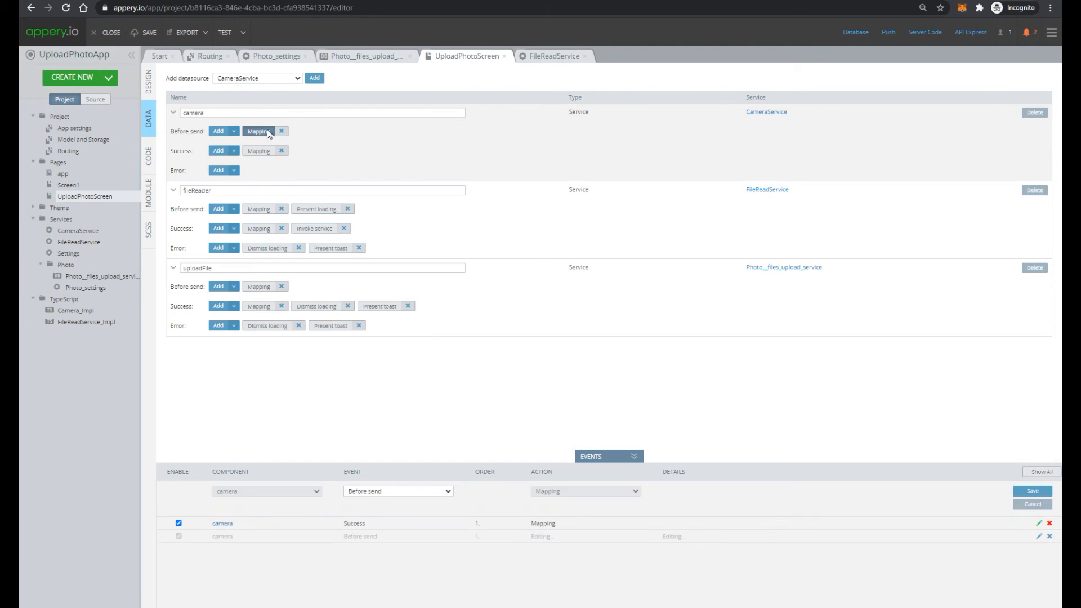
{"action": "left_click", "coordinate": [259, 131]}
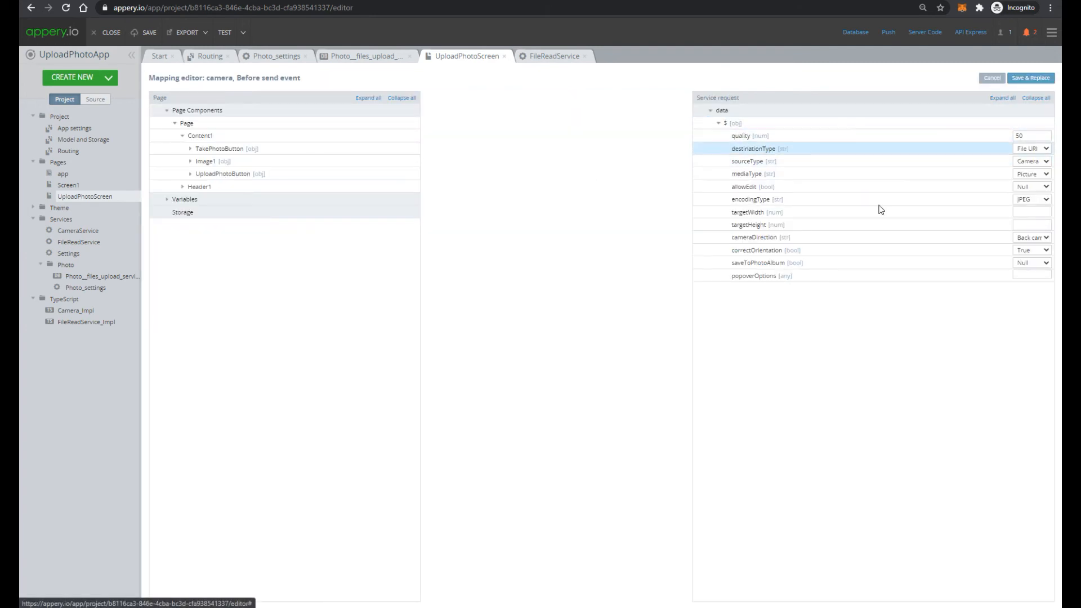
Inspect the camera success mapping (fileSrc to src, imageURI to imageURI), then cancel.
{"action": "left_click", "coordinate": [991, 77]}
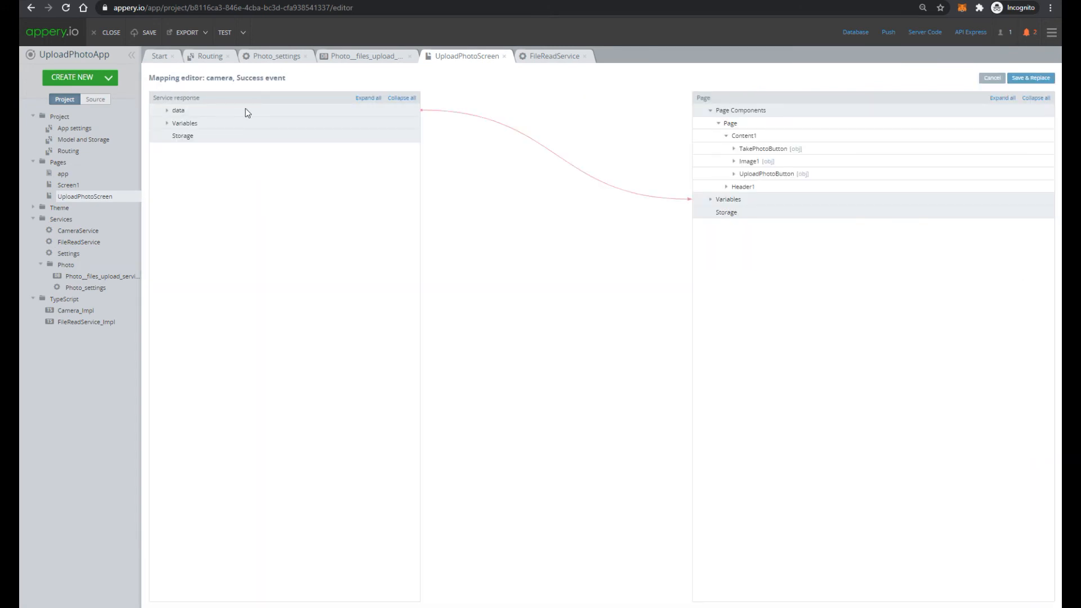
{"action": "left_click", "coordinate": [167, 111]}
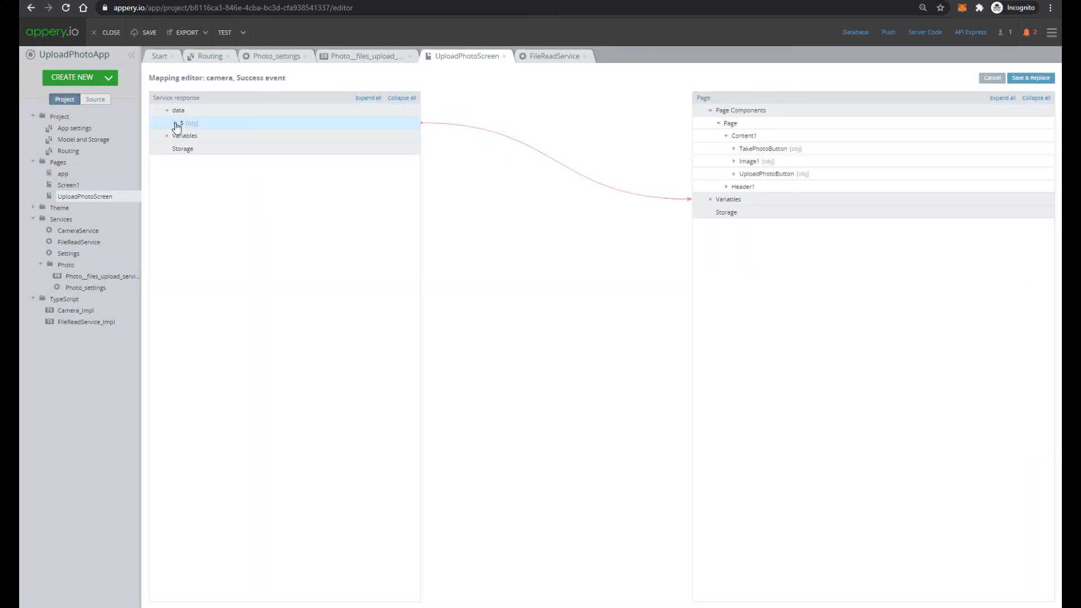
{"action": "left_click", "coordinate": [176, 122]}
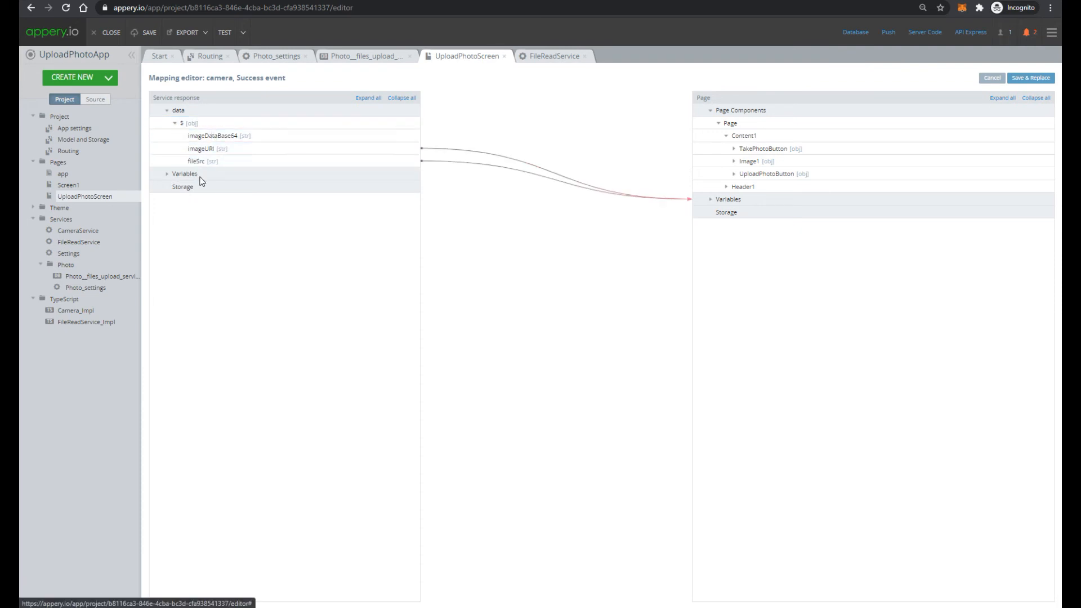
{"action": "left_click", "coordinate": [217, 148]}
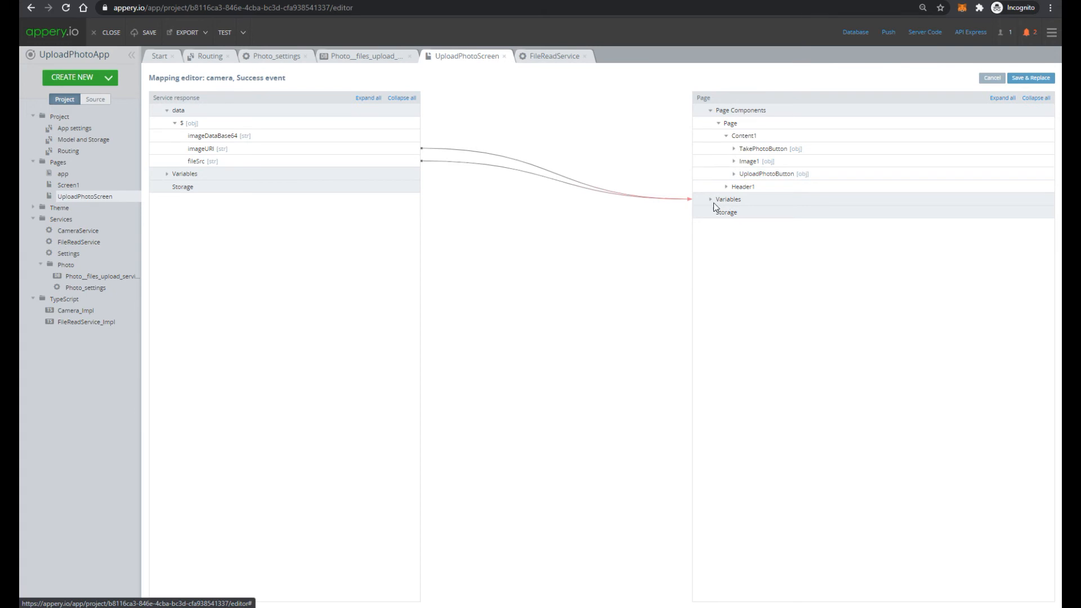
{"action": "left_click", "coordinate": [711, 199]}
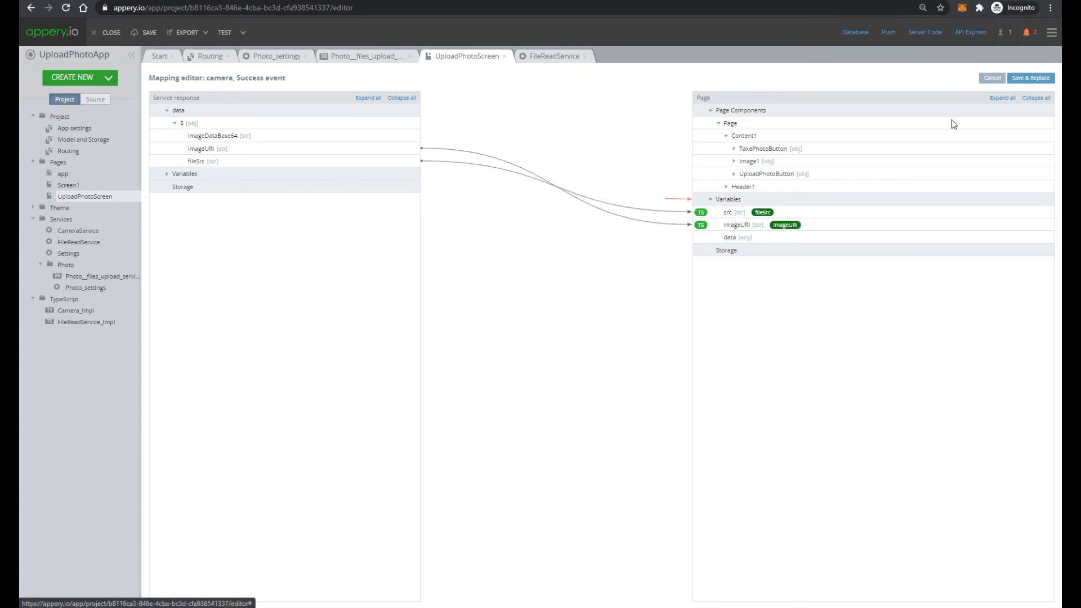
{"action": "left_click", "coordinate": [991, 77]}
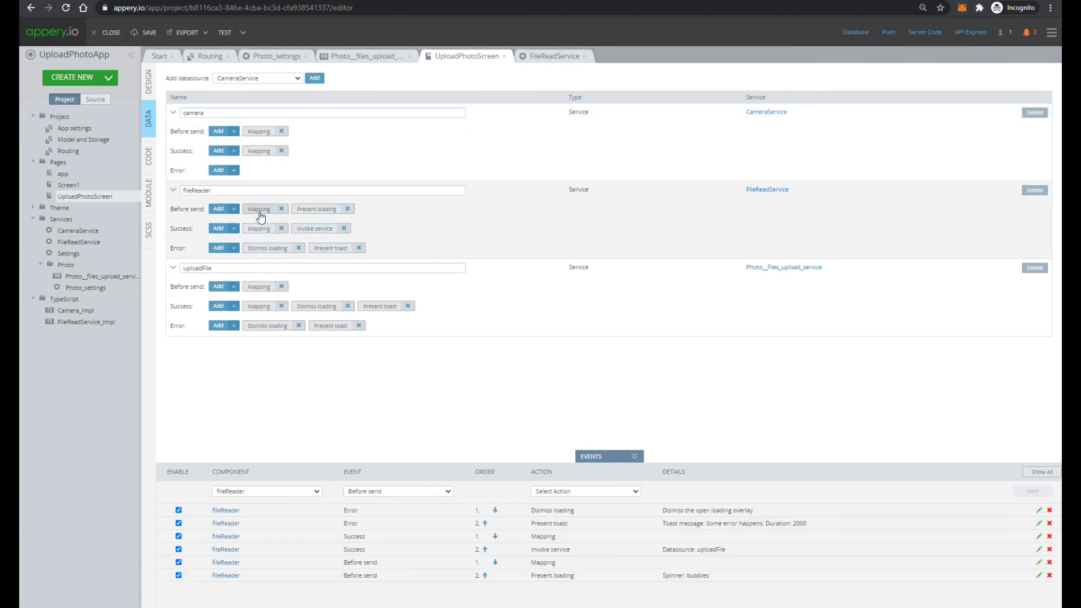
Review fileReader's before-send mapping of imageURI to filePath, then cancel.
{"action": "left_click", "coordinate": [258, 208]}
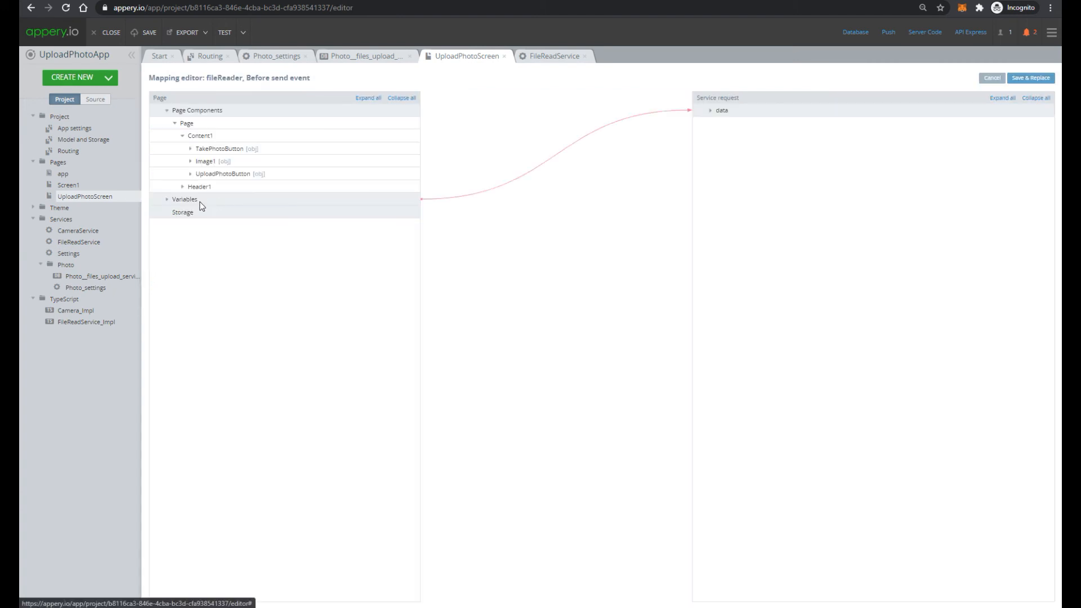
{"action": "left_click", "coordinate": [184, 199]}
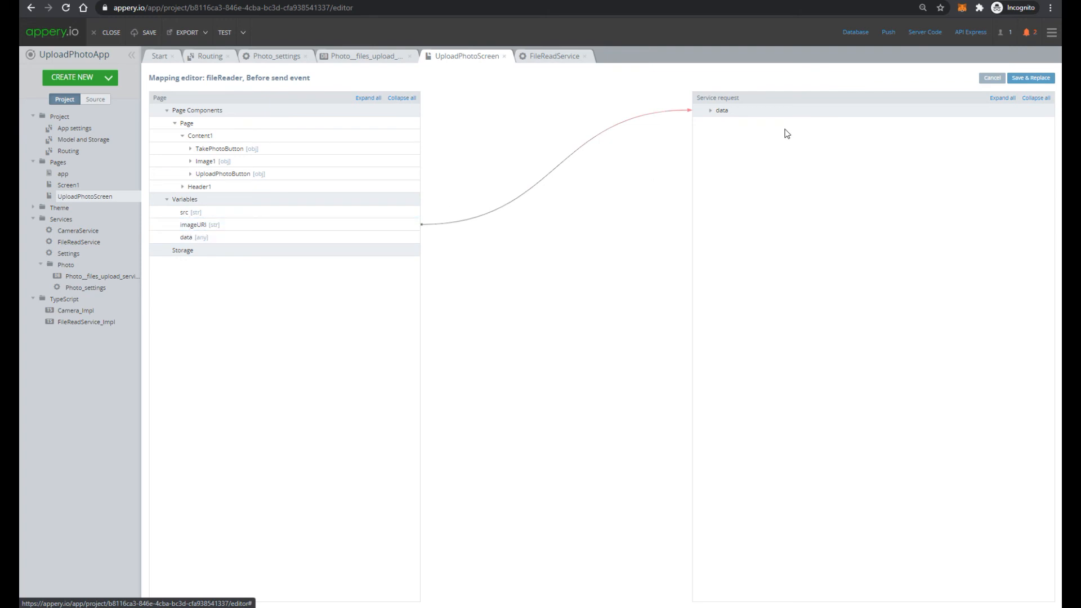
{"action": "left_click", "coordinate": [711, 110]}
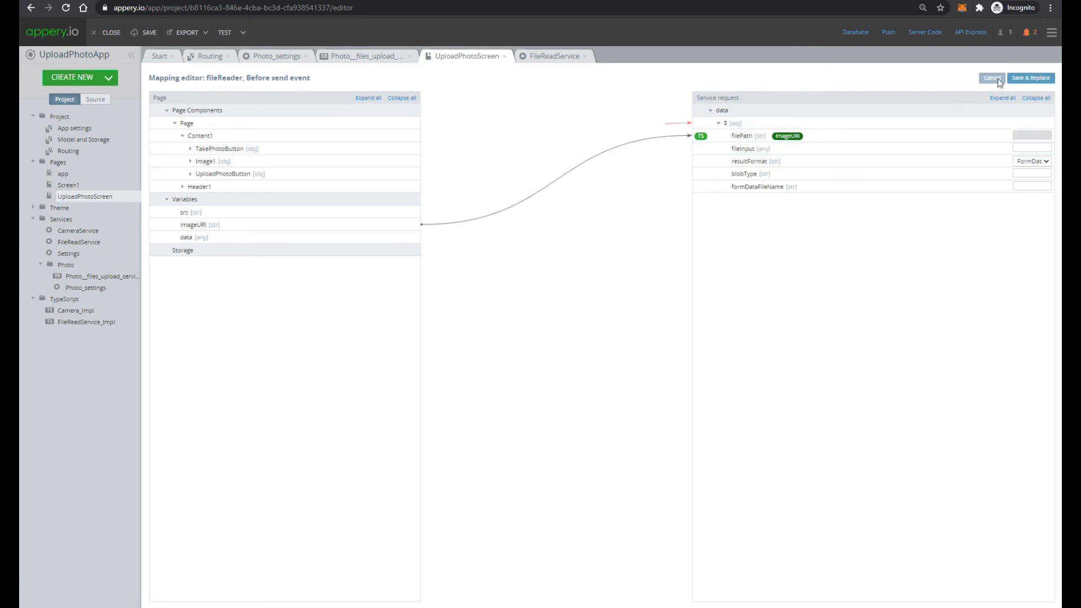
{"action": "left_click", "coordinate": [991, 77]}
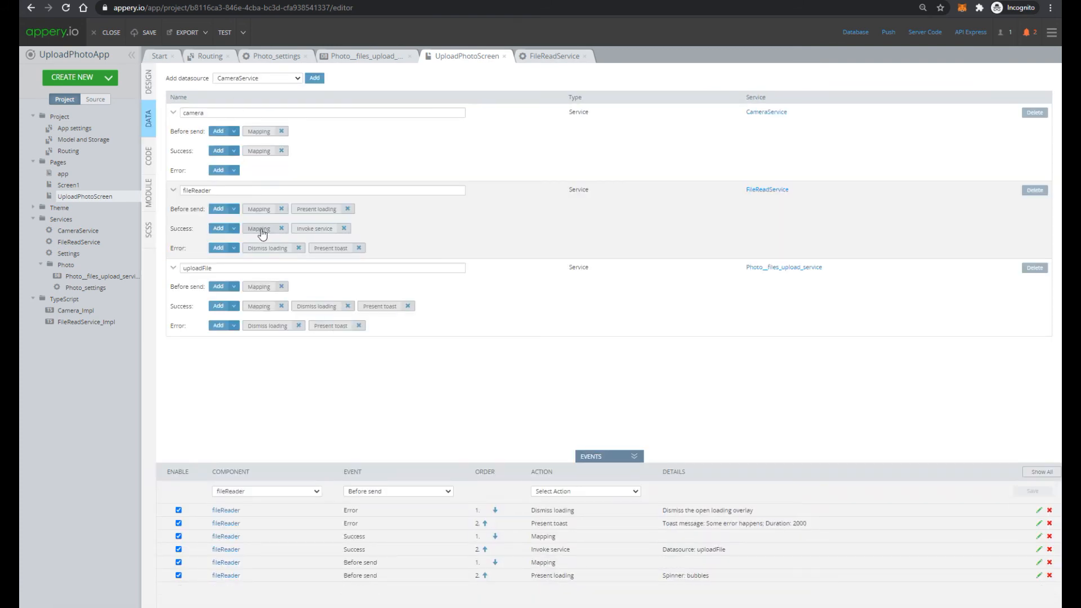
Review fileReader's success mapping of returned data into the data variable, then cancel.
{"action": "left_click", "coordinate": [259, 228]}
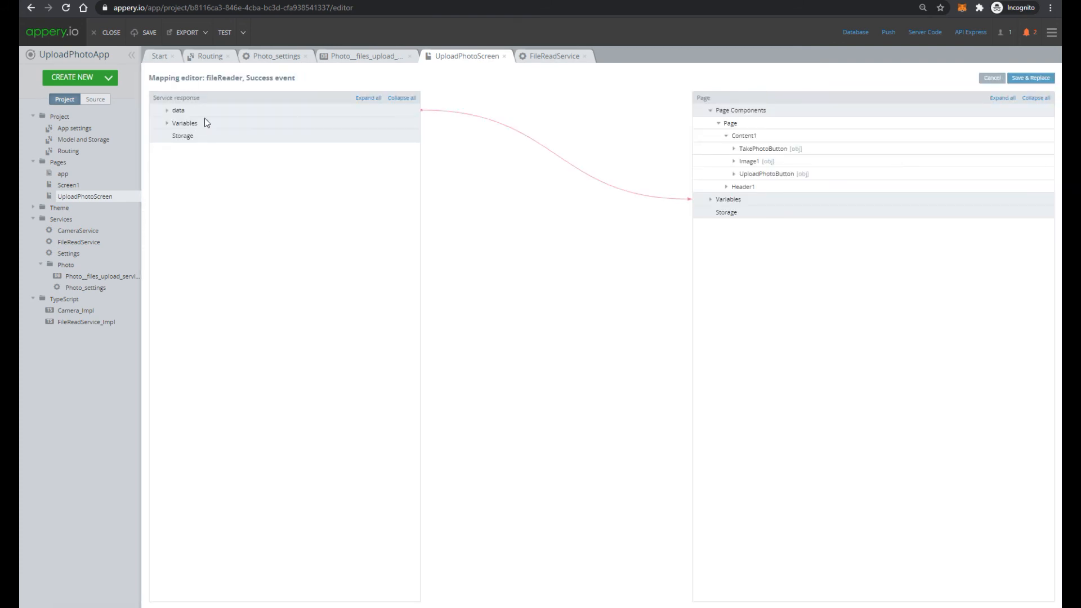
{"action": "left_click", "coordinate": [168, 110]}
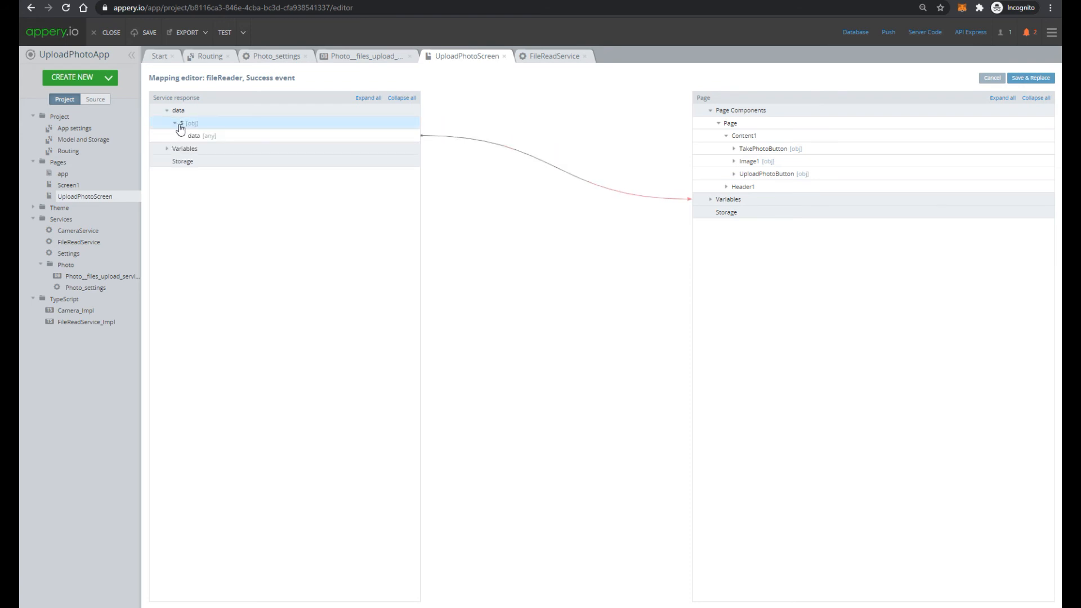
{"action": "left_click", "coordinate": [176, 122]}
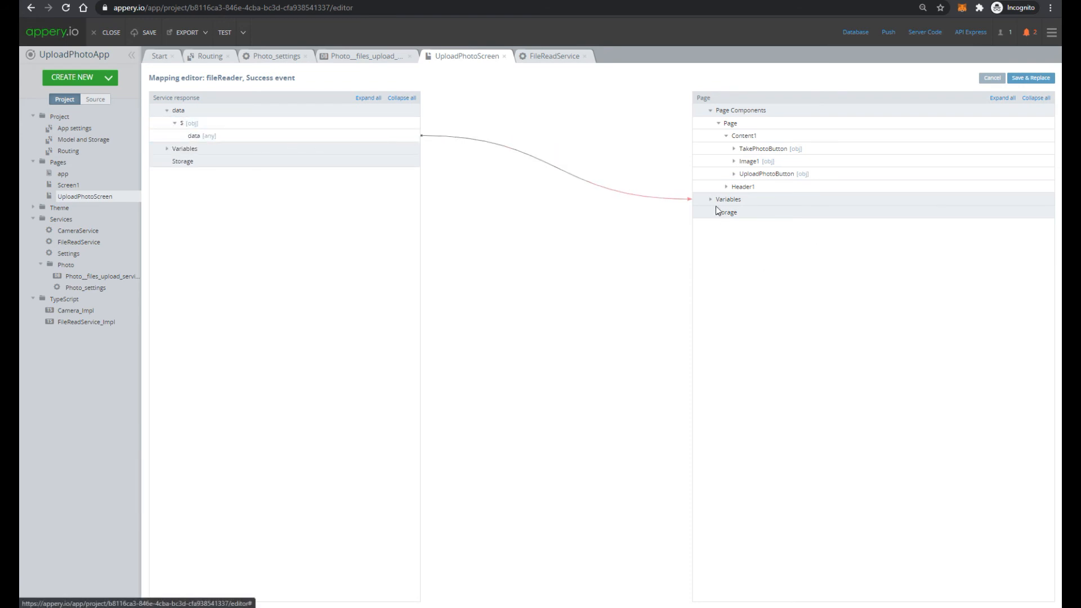
{"action": "left_click", "coordinate": [710, 199]}
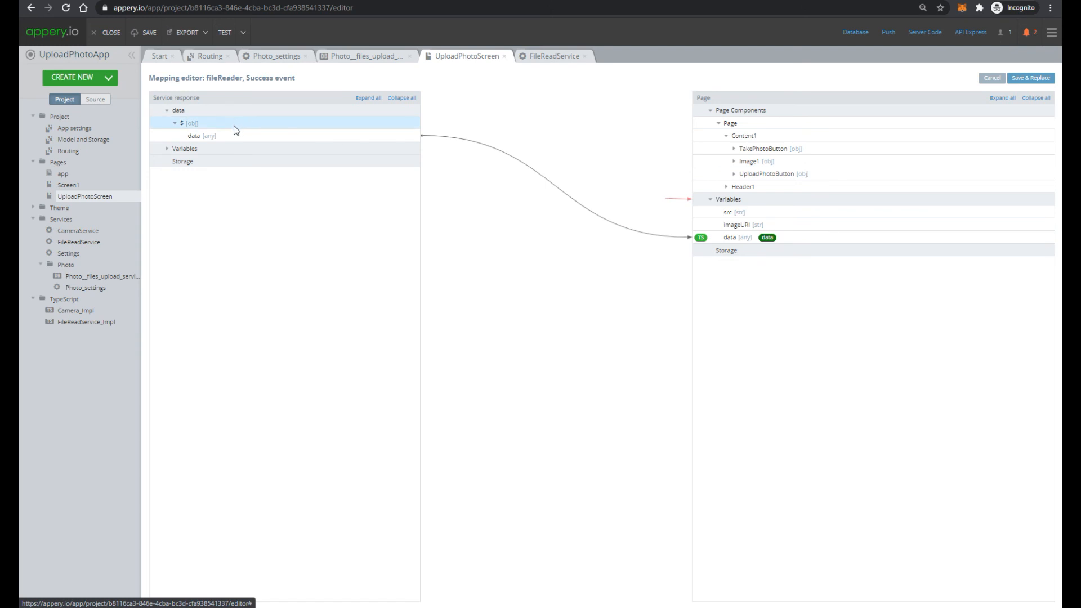
{"action": "left_click", "coordinate": [729, 237]}
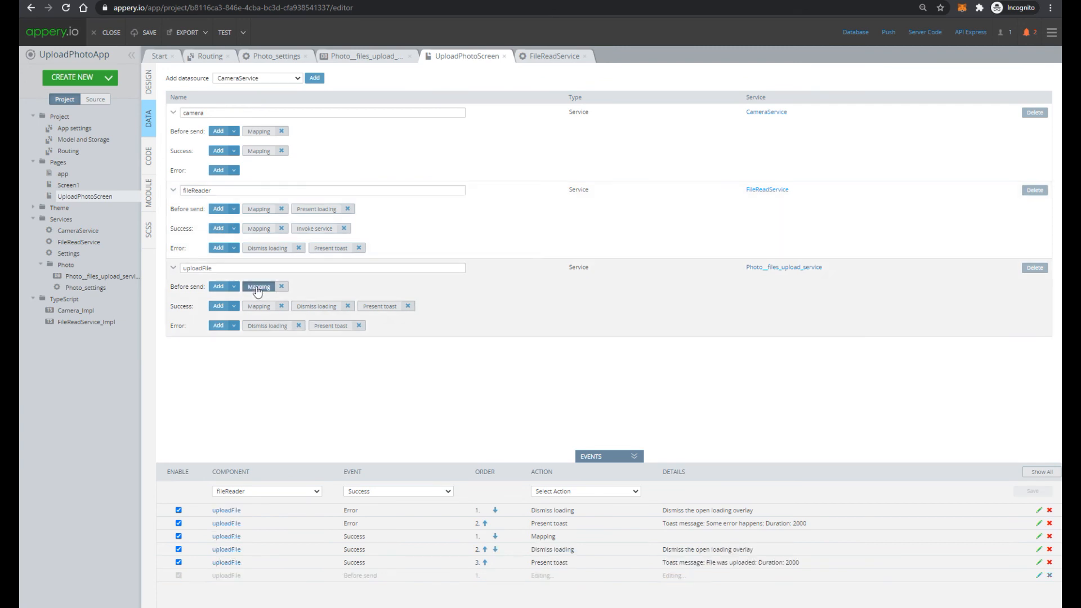
Review uploadFile's before-send mapping of data into the request body, then cancel.
{"action": "left_click", "coordinate": [259, 286]}
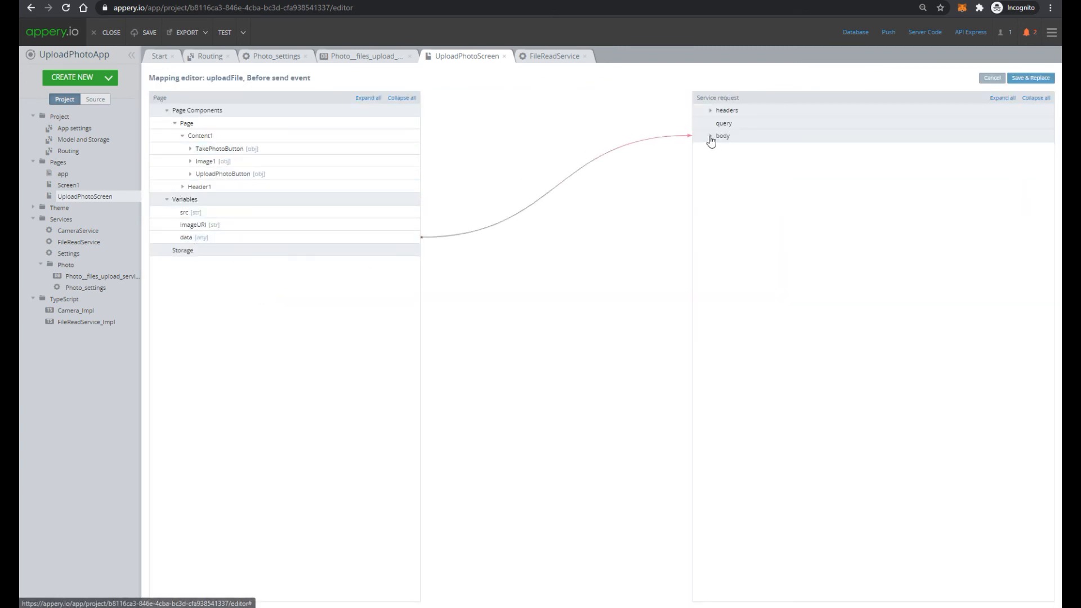
{"action": "left_click", "coordinate": [709, 136]}
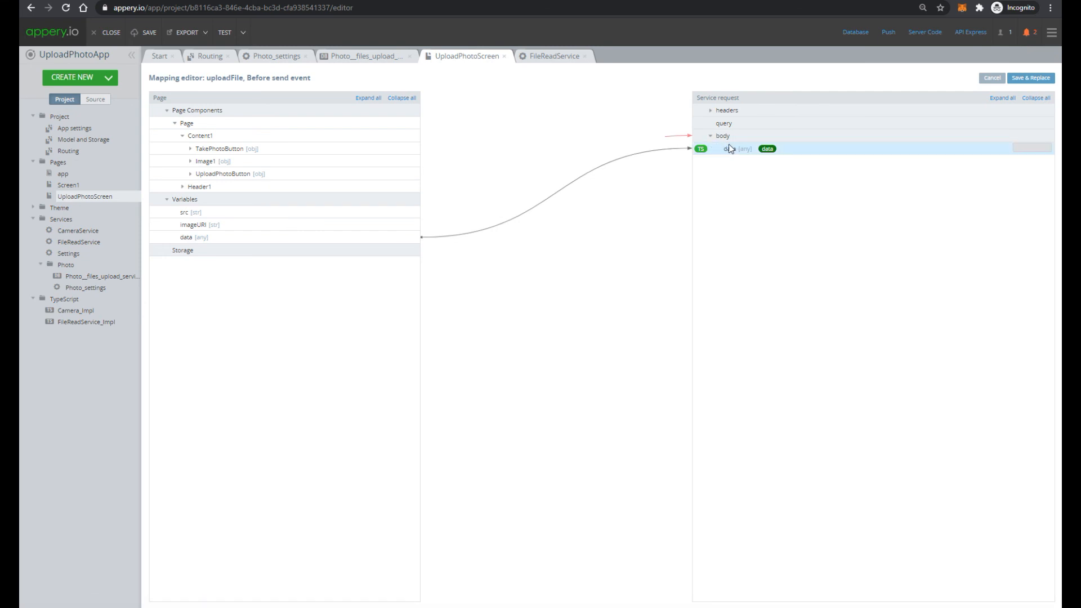
{"action": "left_click", "coordinate": [991, 77]}
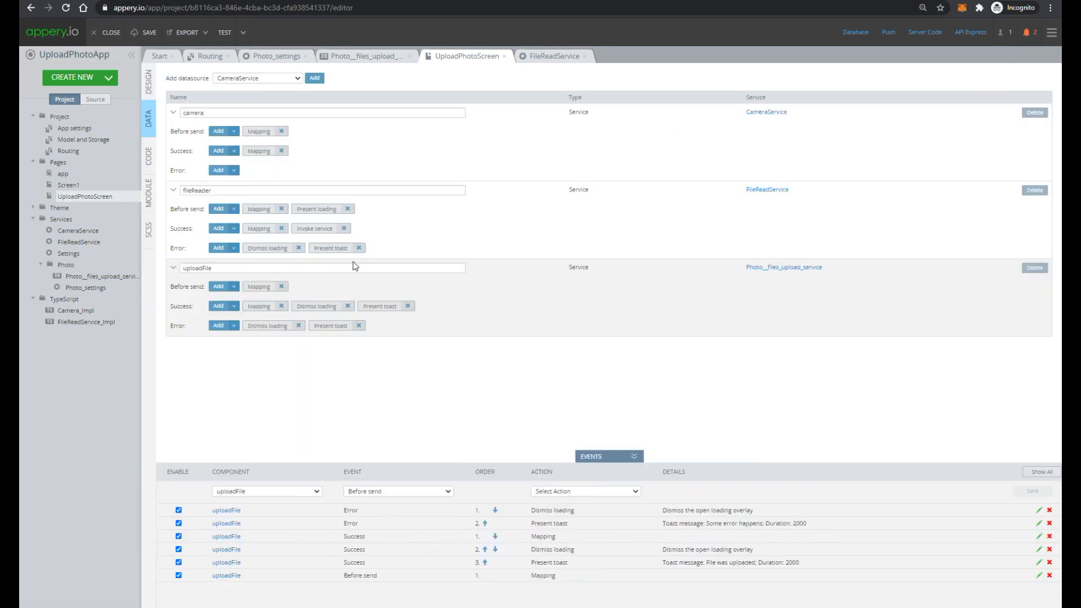
Review uploadFile's success mapping of fileurl to src and dismiss the invoke-service event.
{"action": "left_click", "coordinate": [259, 305]}
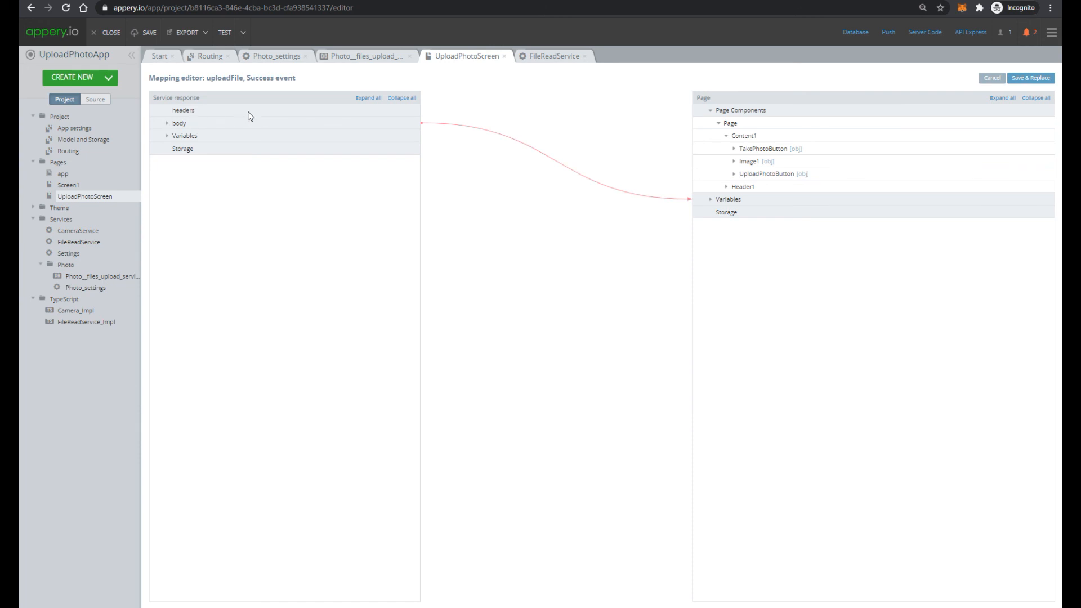
{"action": "left_click", "coordinate": [167, 123]}
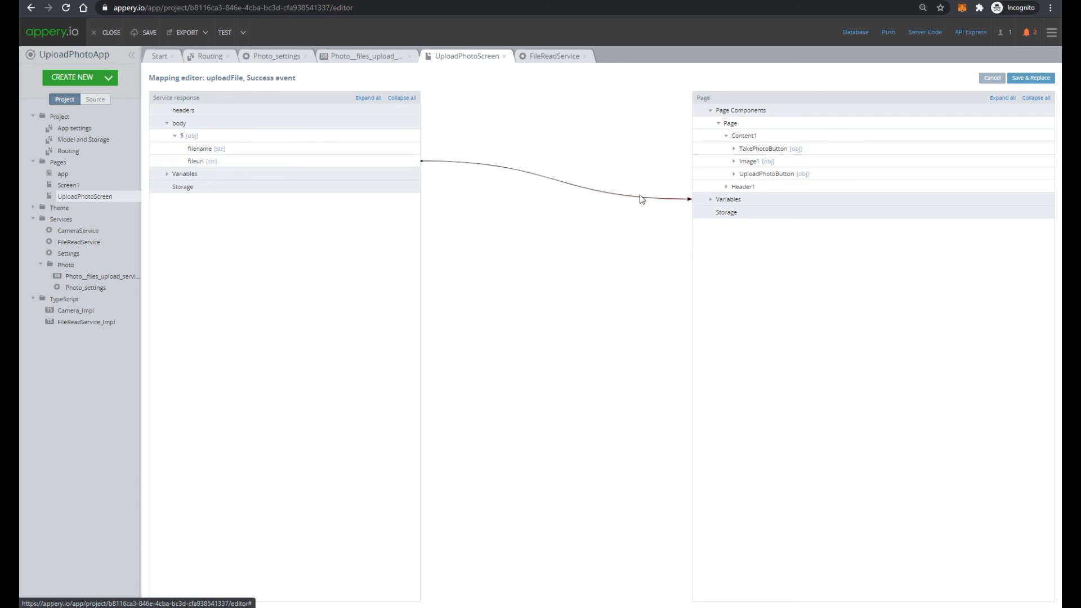
{"action": "left_click", "coordinate": [727, 199]}
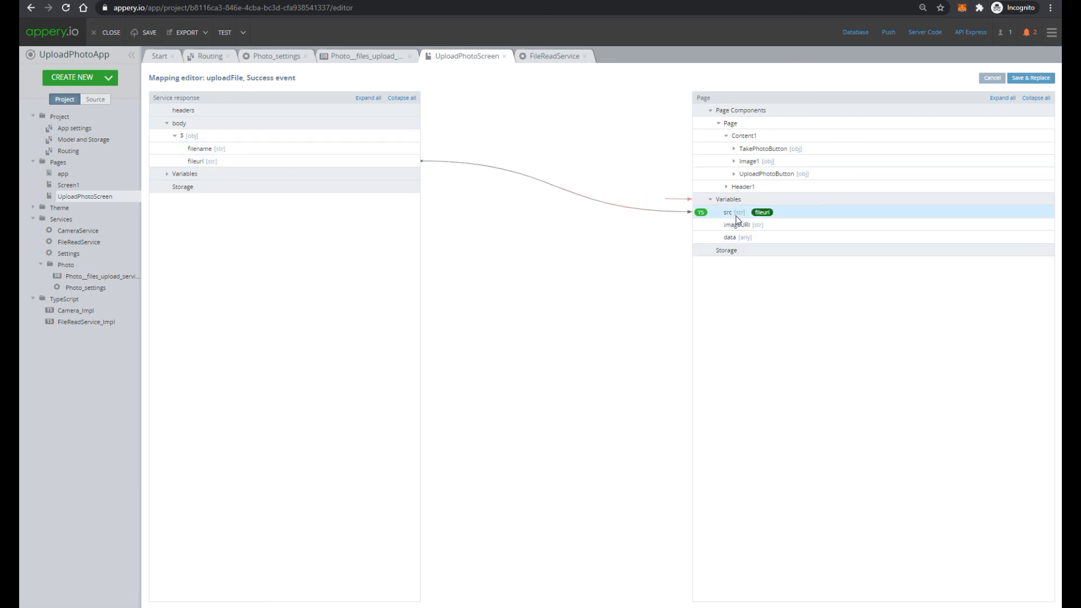
{"action": "left_click", "coordinate": [991, 77]}
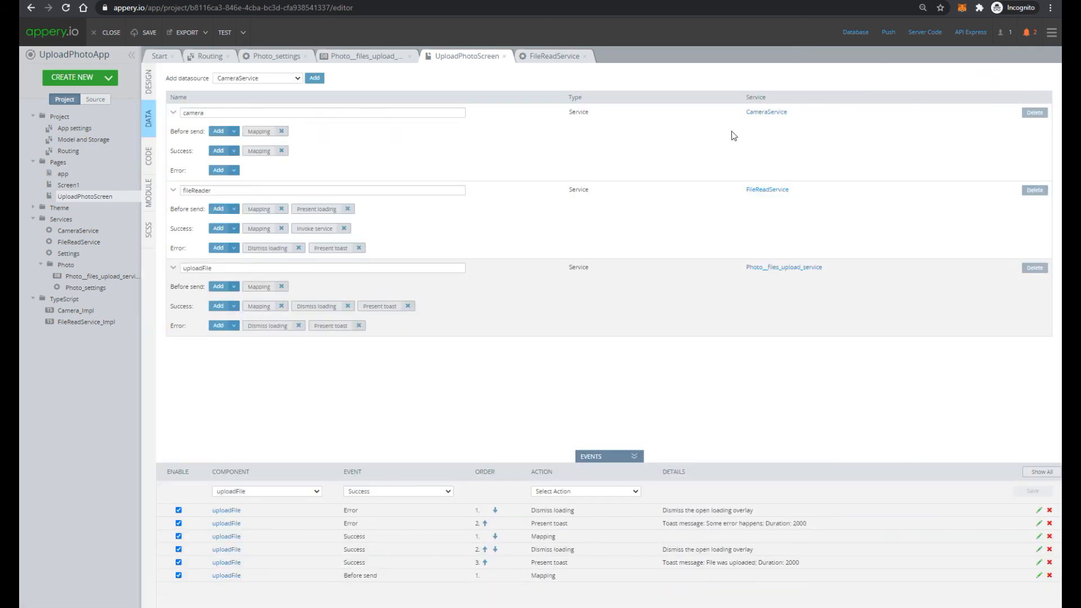
{"action": "mouse_move", "coordinate": [284, 174]}
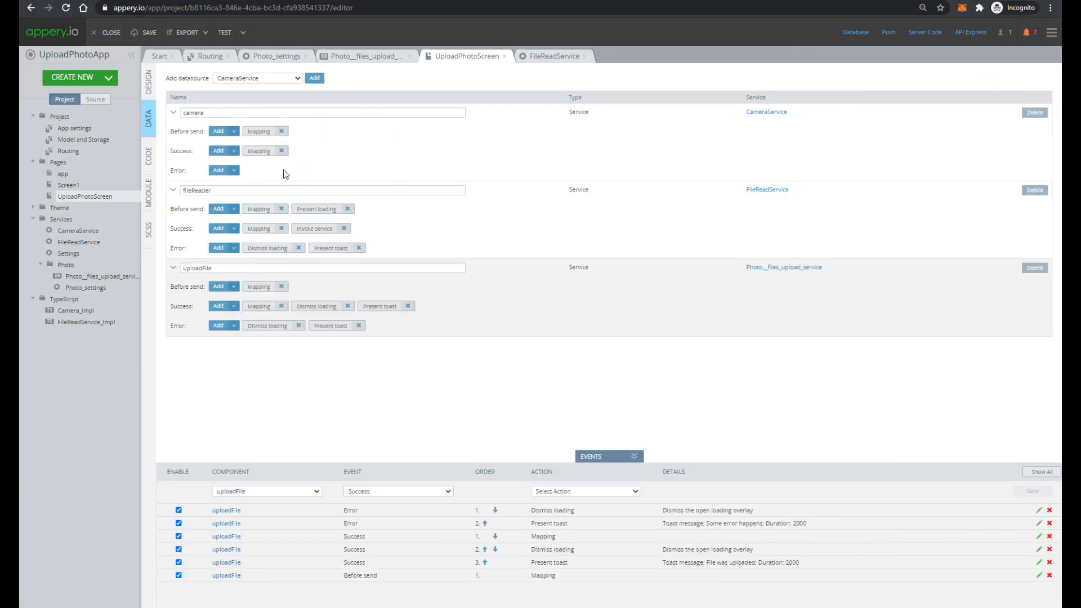
{"action": "mouse_move", "coordinate": [314, 228]}
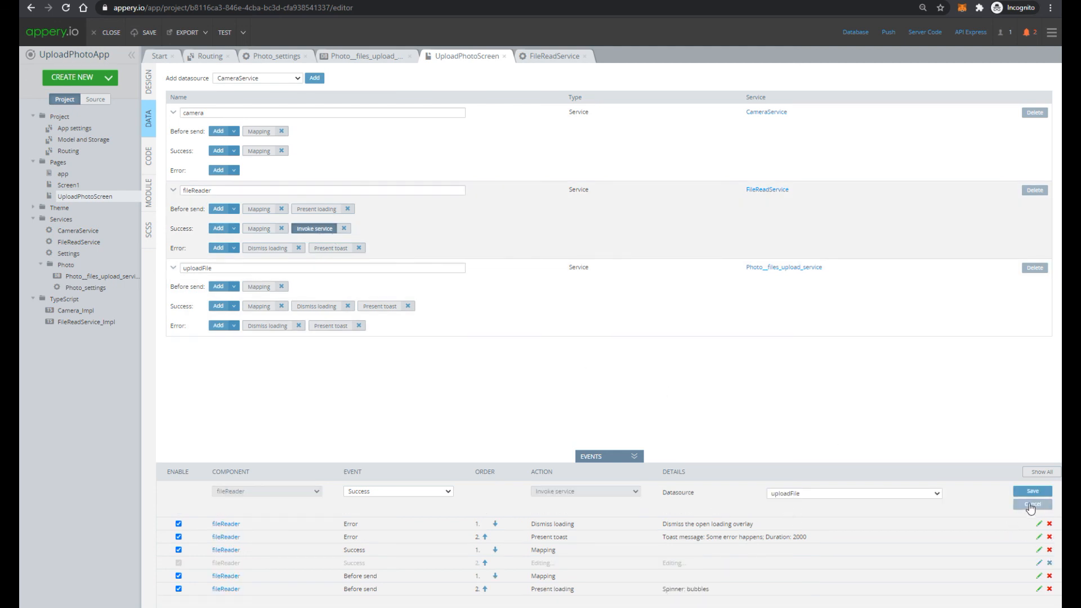
{"action": "left_click", "coordinate": [148, 83]}
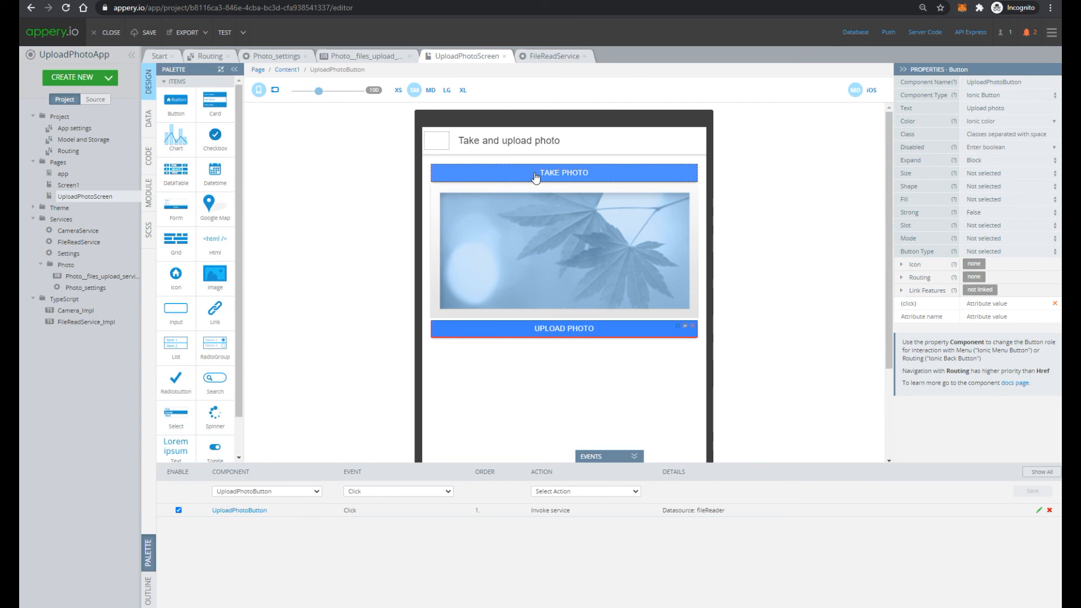
Check the click events: Take Photo invokes camera, Upload Photo invokes fileReader.
{"action": "left_click", "coordinate": [563, 173]}
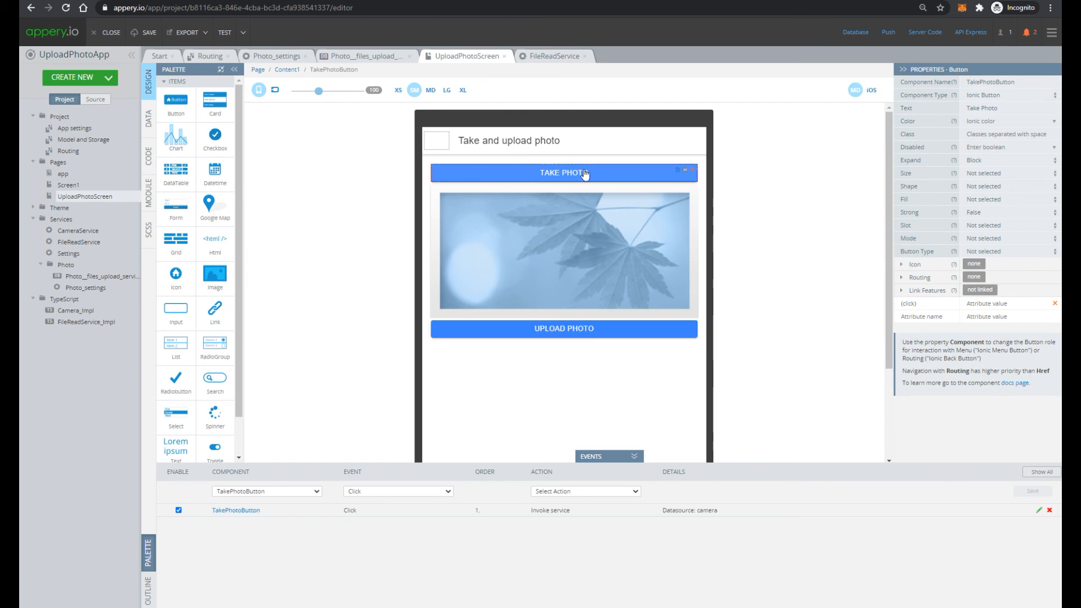
{"action": "mouse_move", "coordinate": [632, 176]}
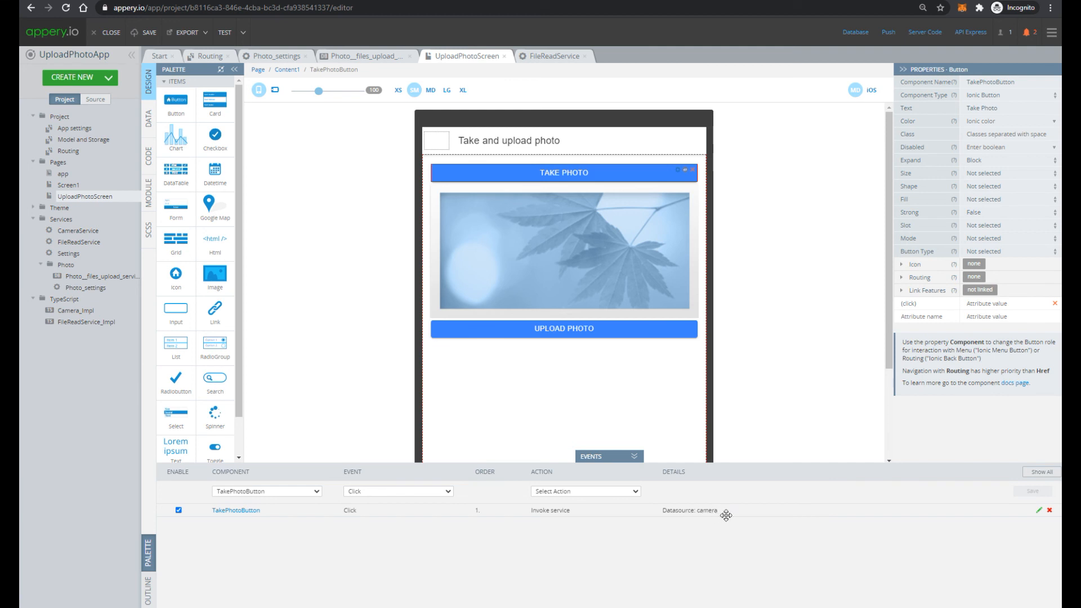
{"action": "left_click", "coordinate": [563, 328]}
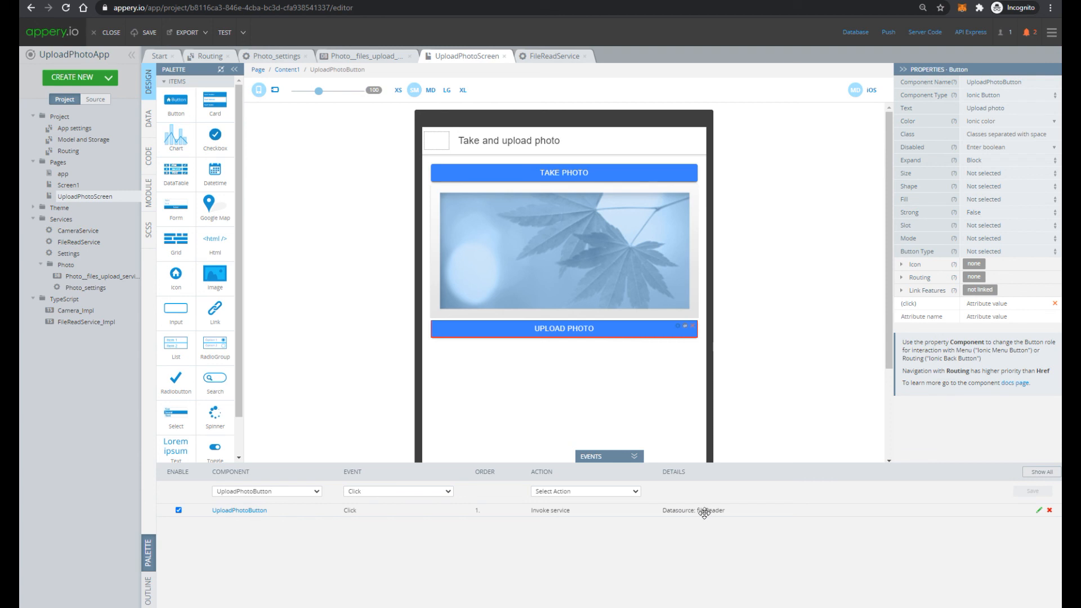
{"action": "mouse_move", "coordinate": [764, 494]}
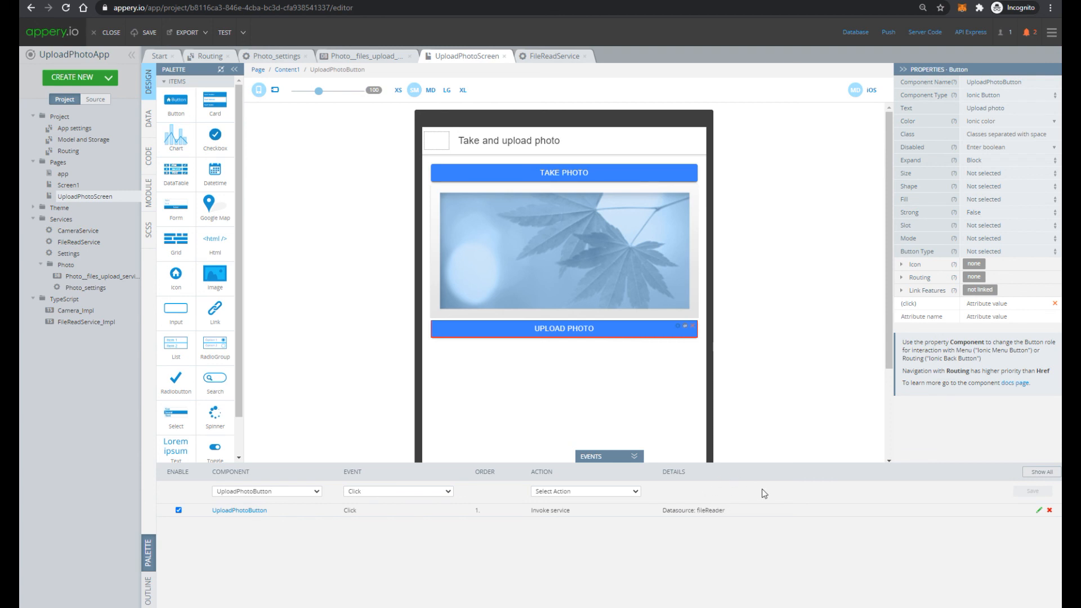
{"action": "mouse_move", "coordinate": [764, 516]}
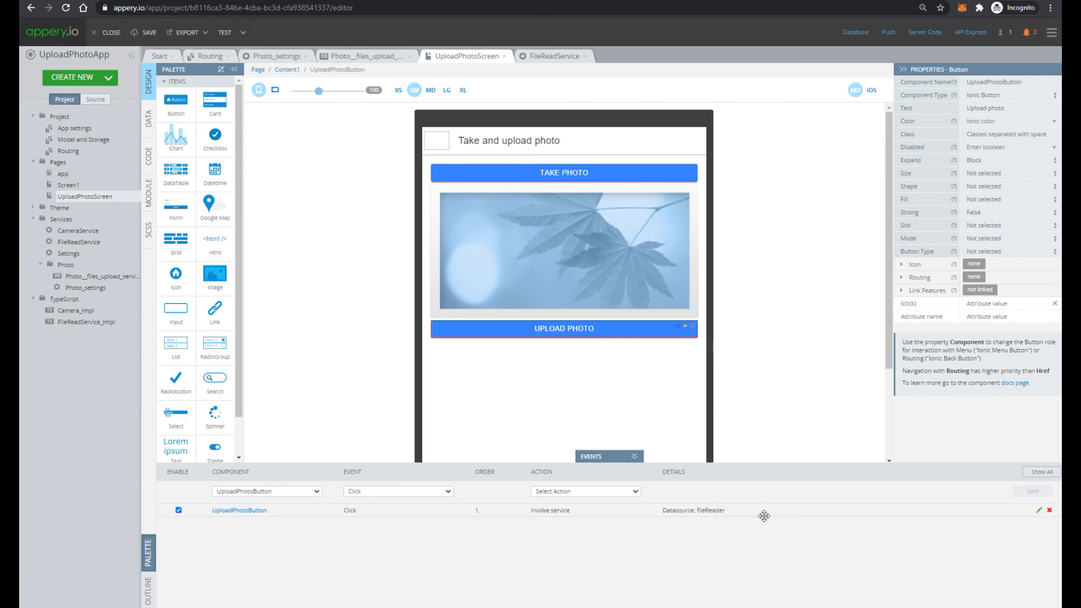
{"action": "mouse_move", "coordinate": [777, 171]}
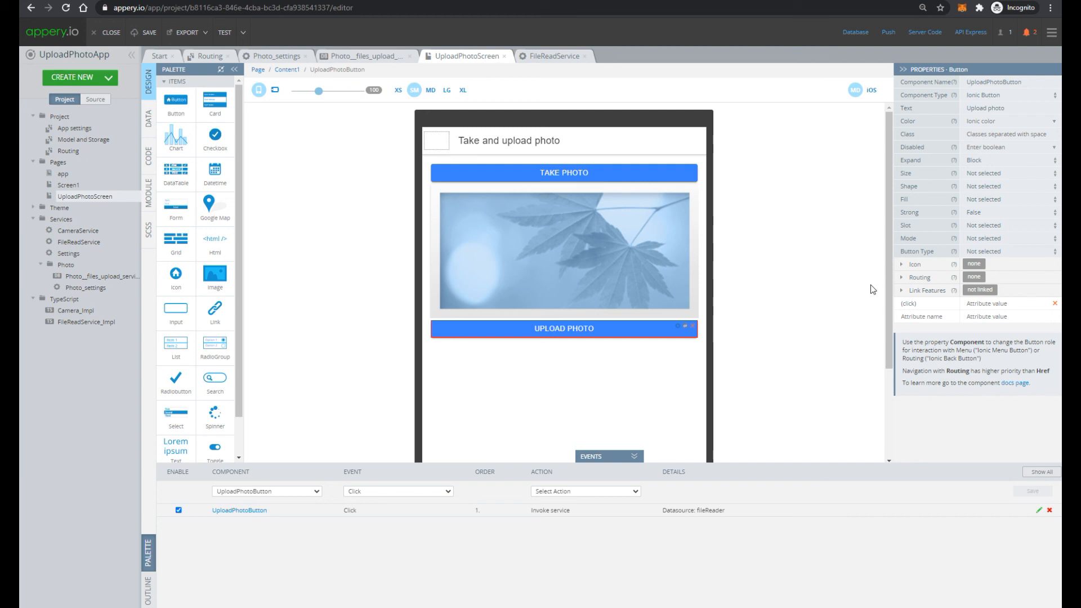
{"action": "mouse_move", "coordinate": [889, 166]}
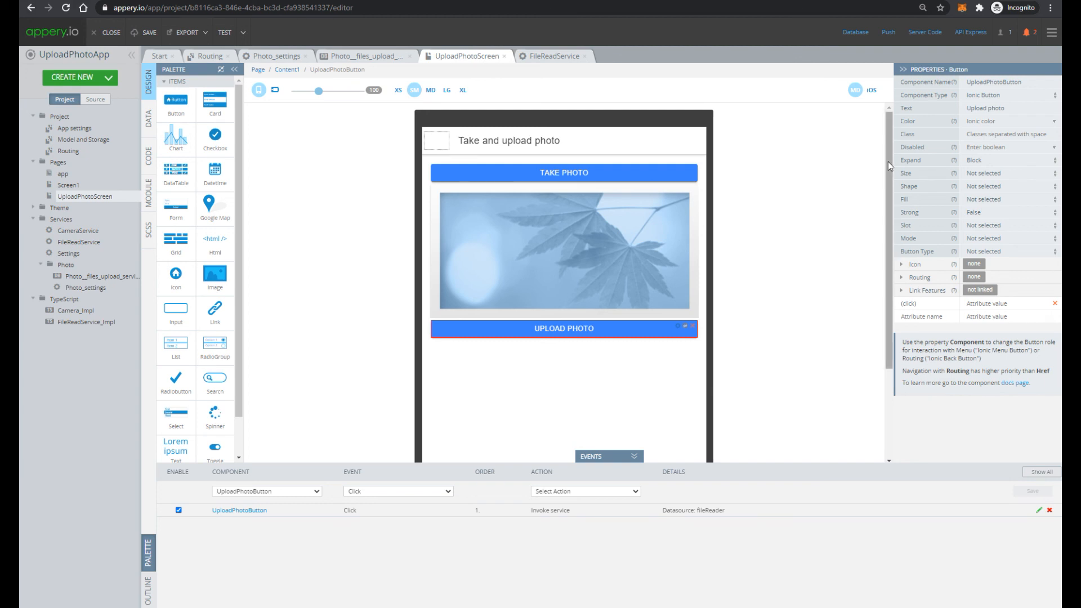